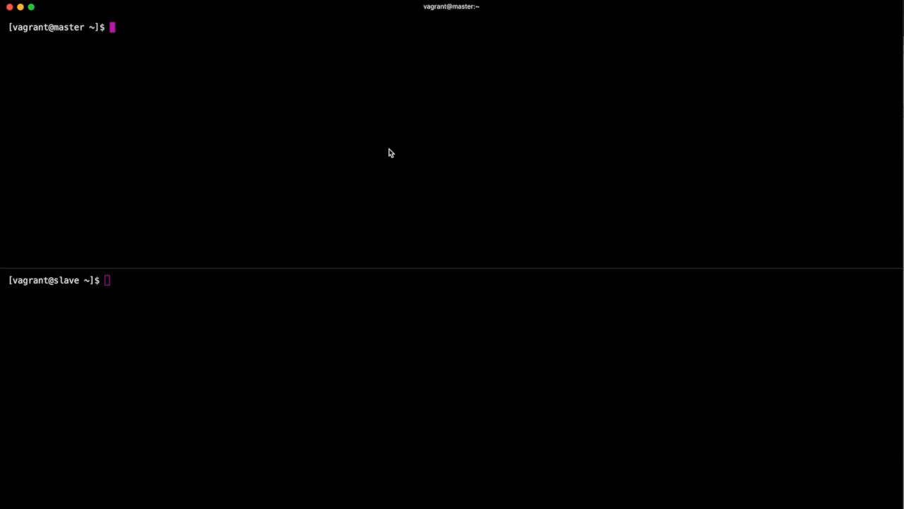
Install the mariadb-server-galera package with dnf on both the master and slave nodes.
{"action": "type", "text": "sudo"}
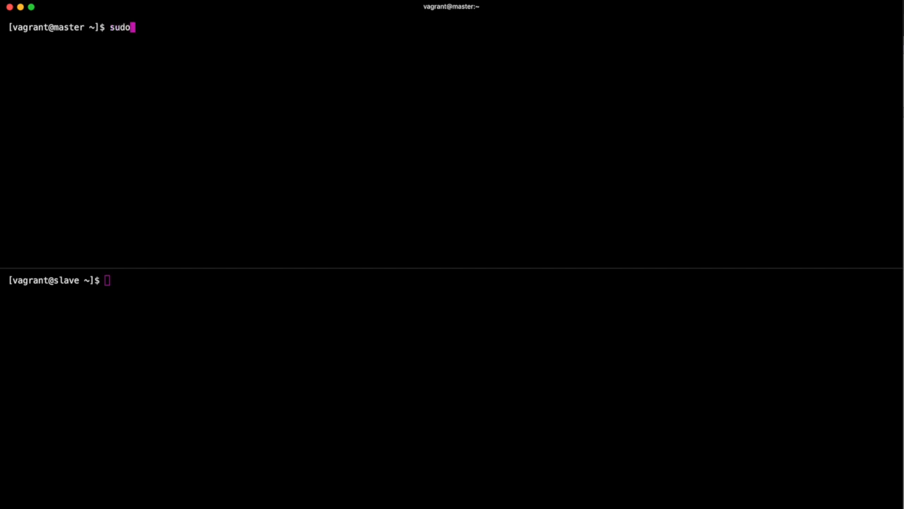
{"action": "type", "text": "dnf"}
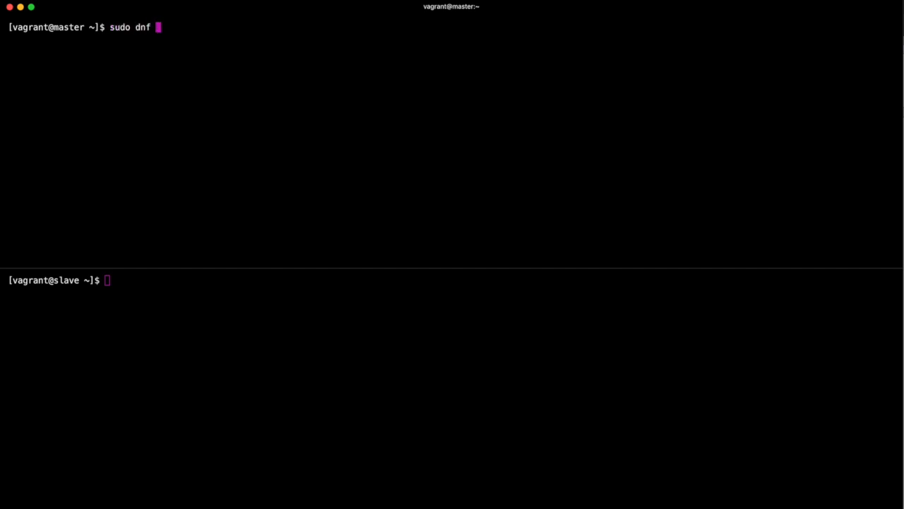
{"action": "type", "text": "-y install"}
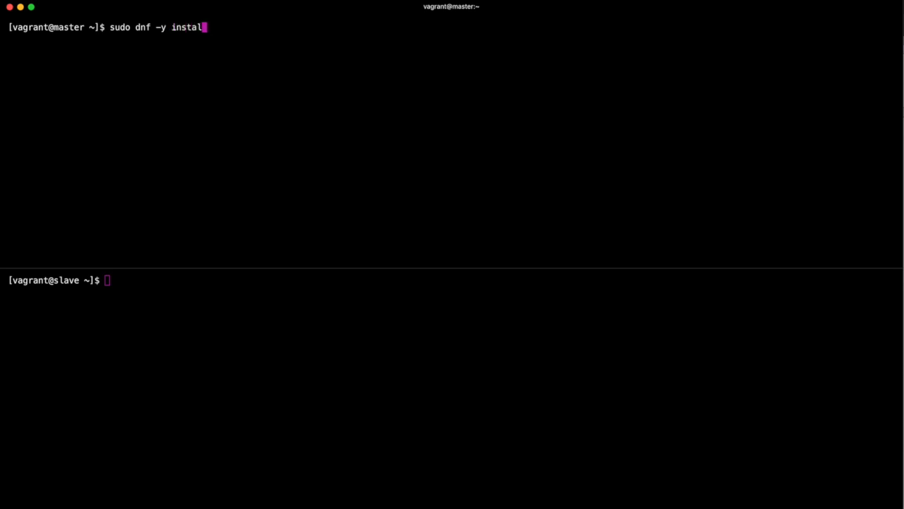
{"action": "type", "text": "maria"}
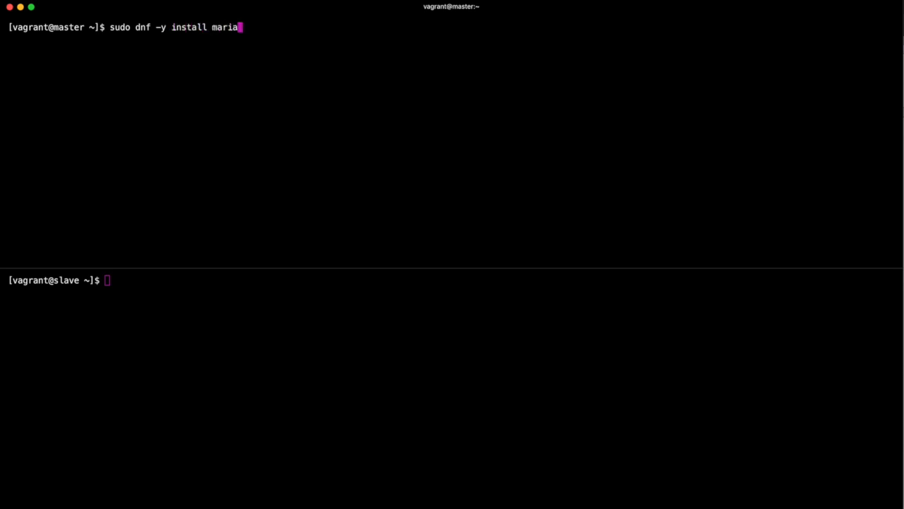
{"action": "type", "text": "db-"}
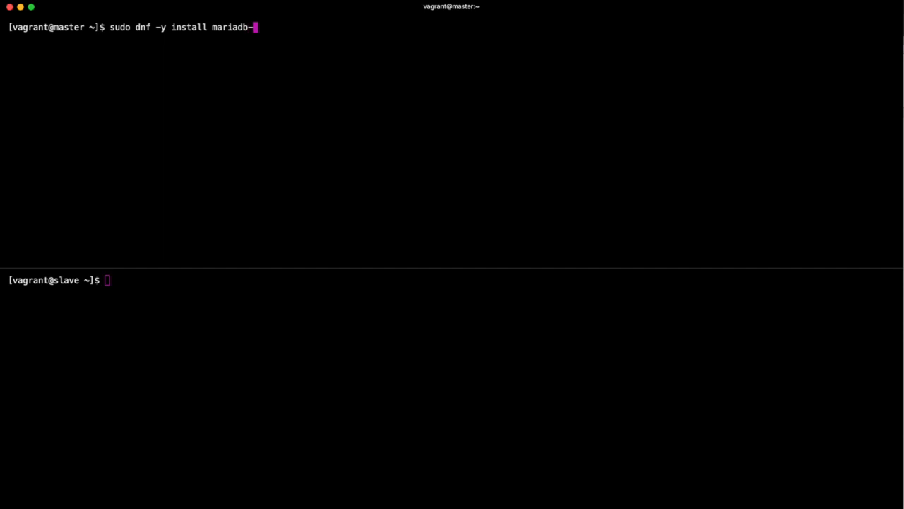
{"action": "type", "text": "server-ga"}
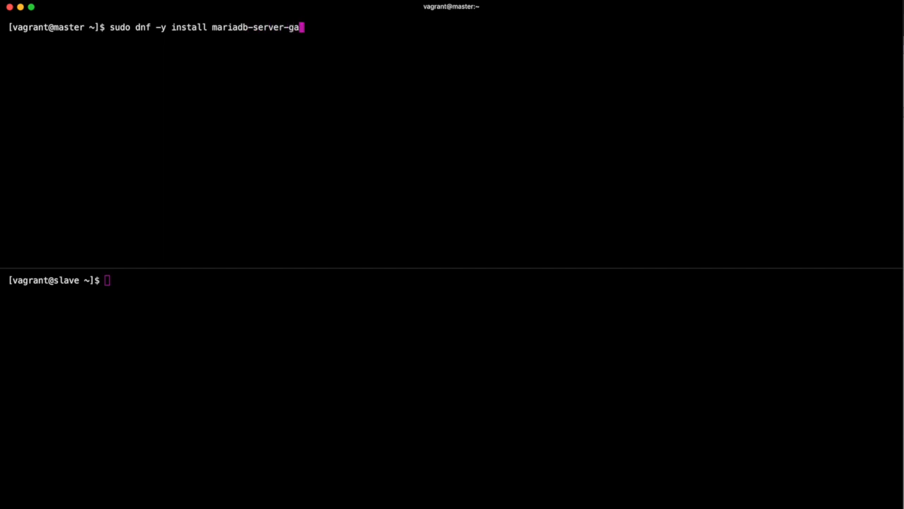
{"action": "type", "text": "lera"}
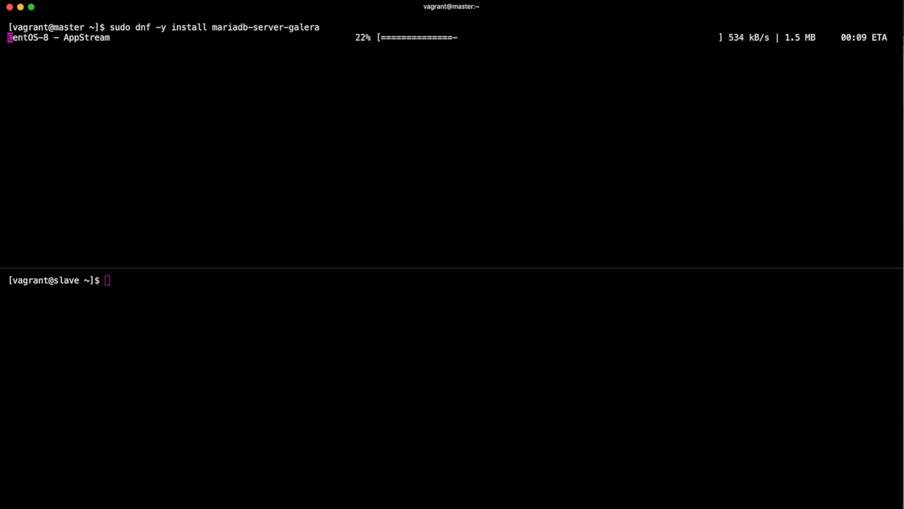
{"action": "mouse_move", "coordinate": [375, 118]}
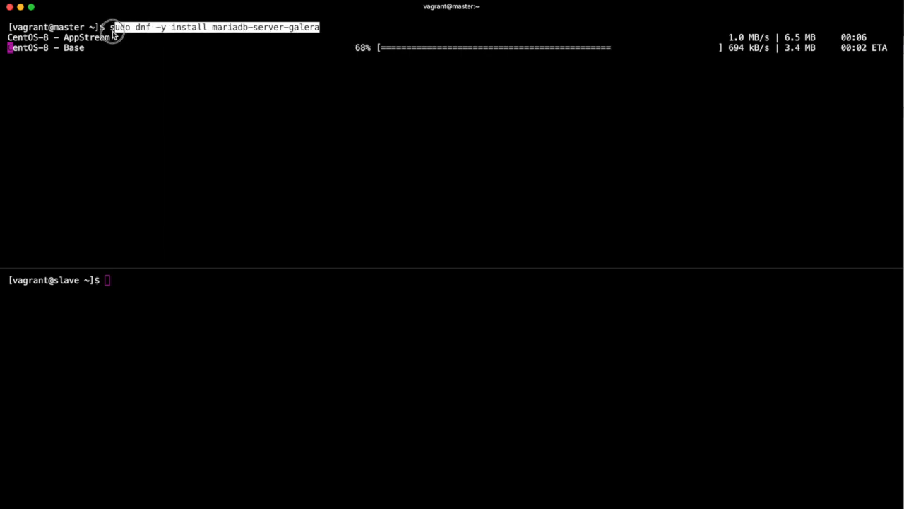
{"action": "type", "text": "sudo dnf -y install mariadb-server-galera"}
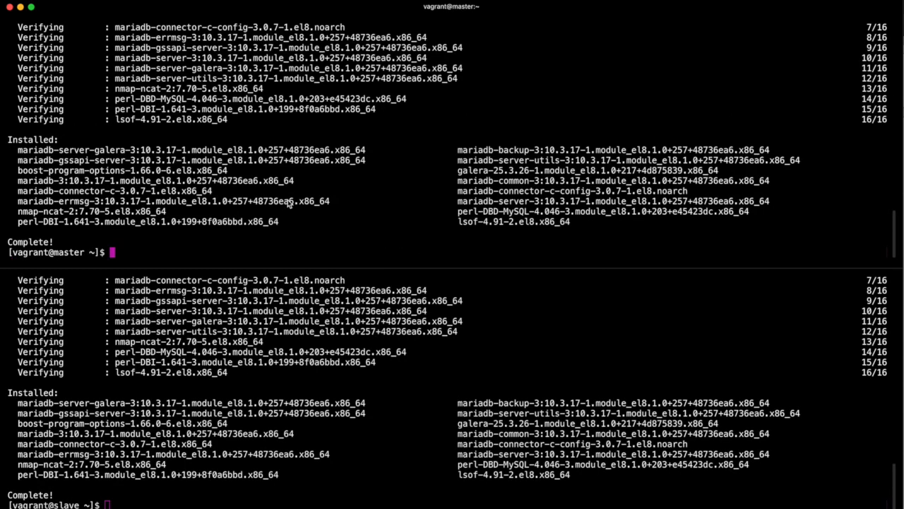
{"action": "scroll", "scroll_direction": "down", "scroll_amount": 3}
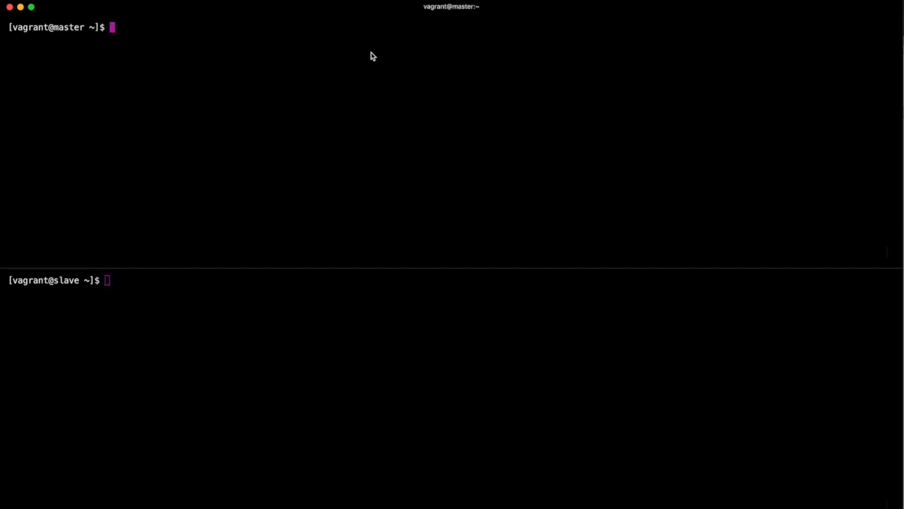
Open /etc/my.cnf.d/galera.cnf in vi on master and search for wsrep_cluster.
{"action": "type", "text": "sudo vi /etc/my.cnf."}
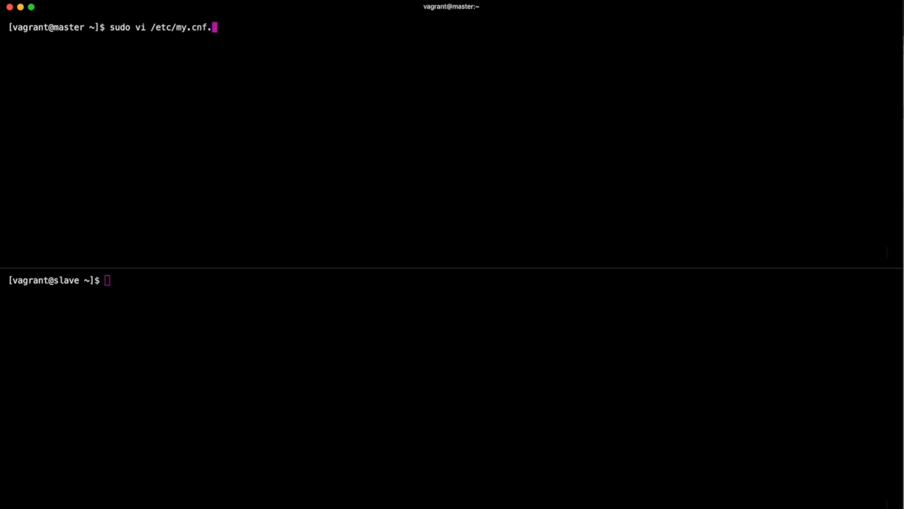
{"action": "type", "text": "d/gal"}
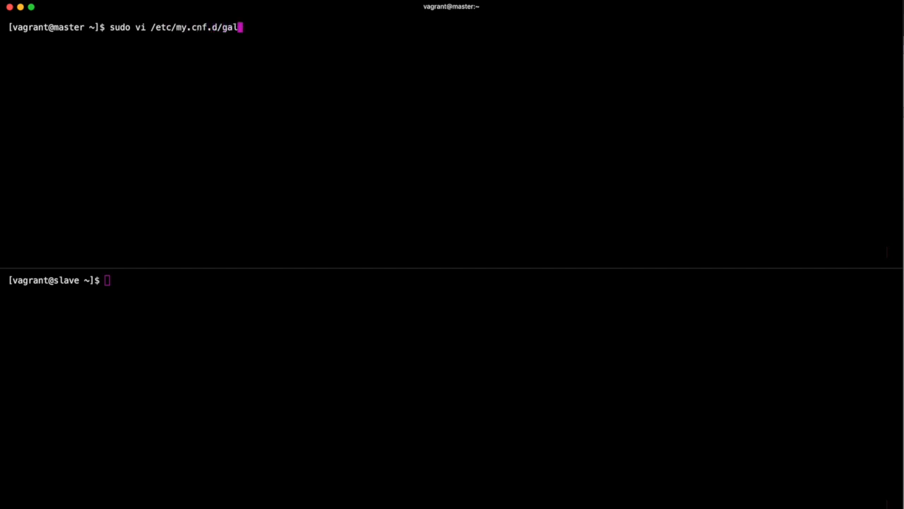
{"action": "type", "text": "era.cn"}
{"action": "type", "text": "/"}
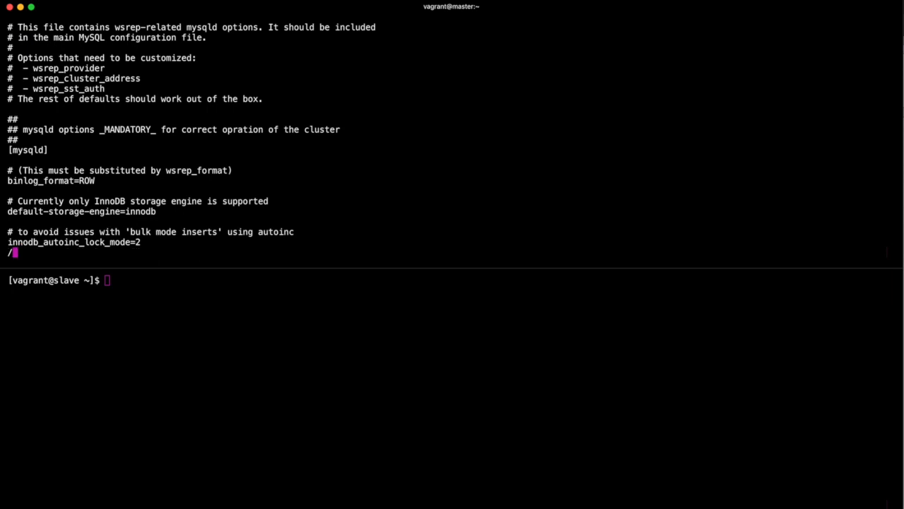
{"action": "type", "text": "wsrep_"}
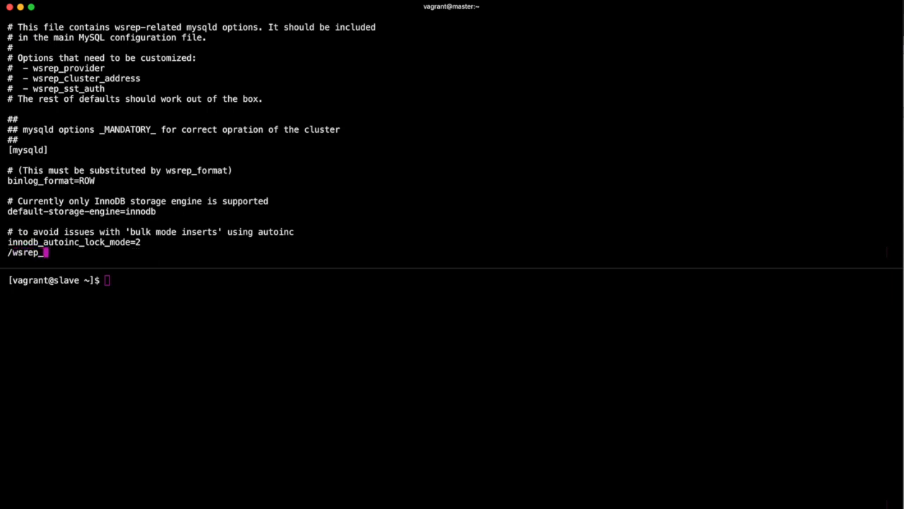
{"action": "type", "text": "cluster"}
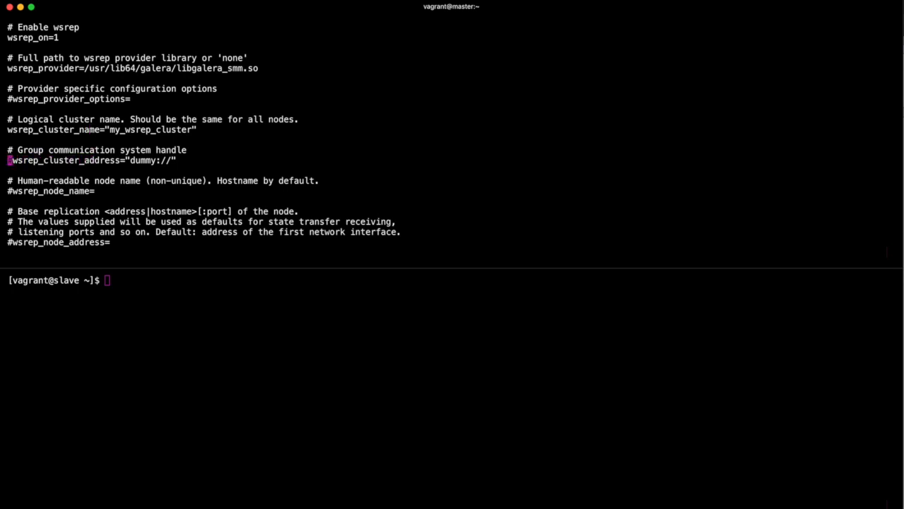
Replace 'dummy' with 'gcomm' in wsrep_cluster_address and begin the quoted wsrep_node_address value.
{"action": "key", "text": "i"}
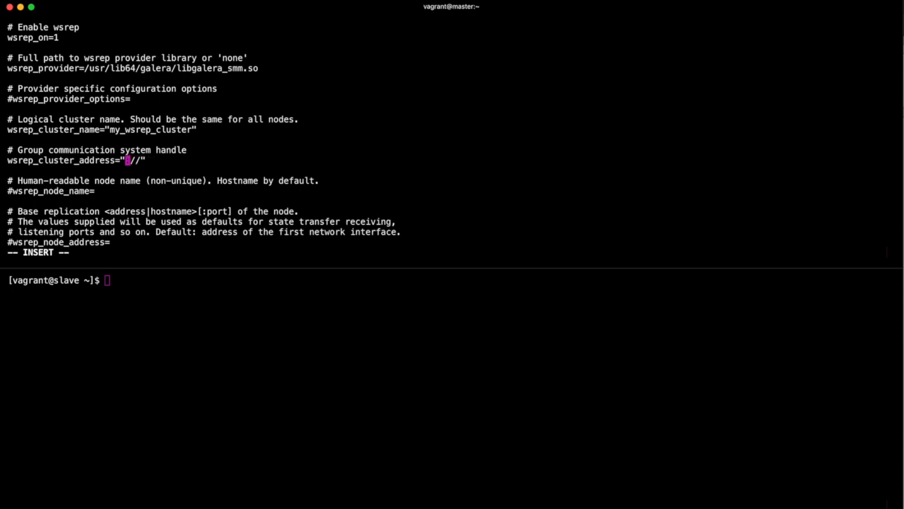
{"action": "type", "text": "gcomm"}
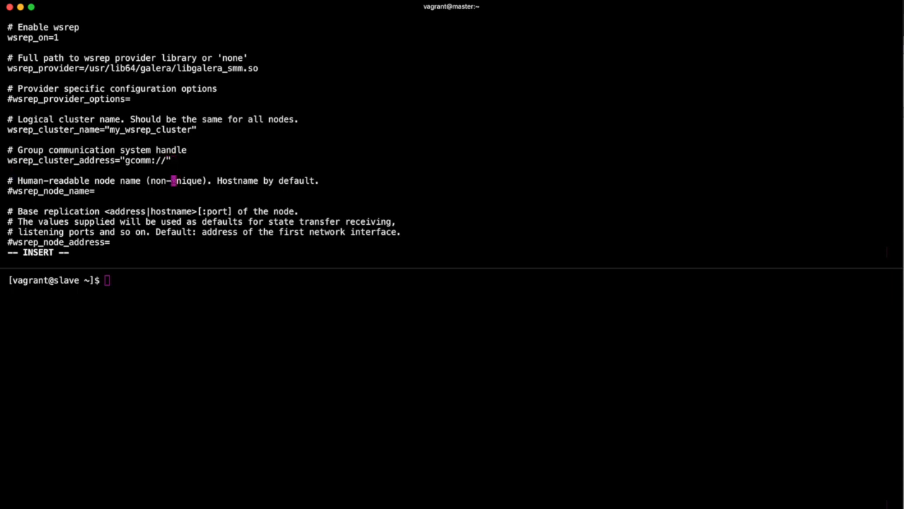
{"action": "scroll", "scroll_direction": "down", "scroll_amount": 3}
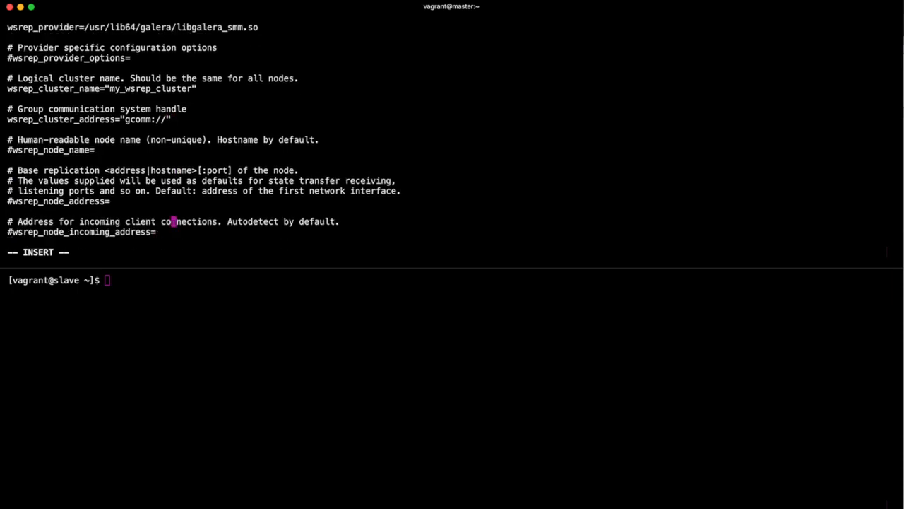
{"action": "mouse_move", "coordinate": [114, 201]}
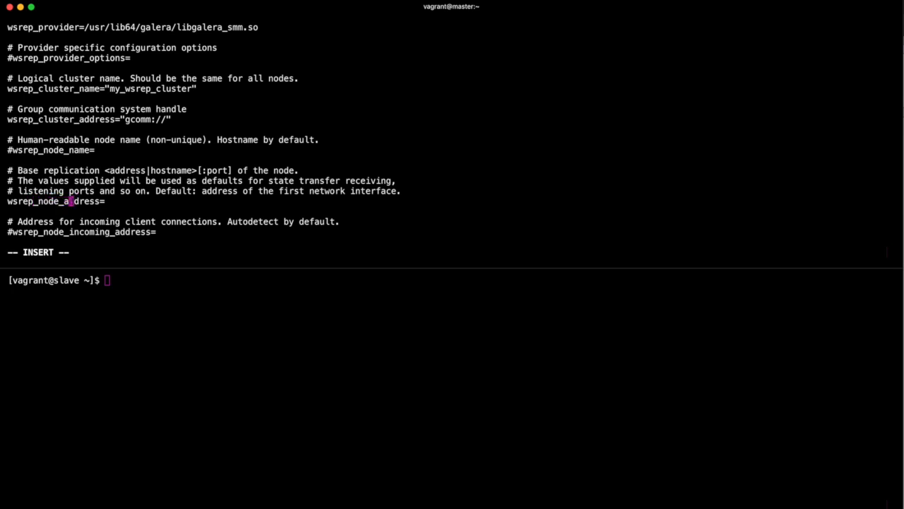
{"action": "type", "text": "\""}
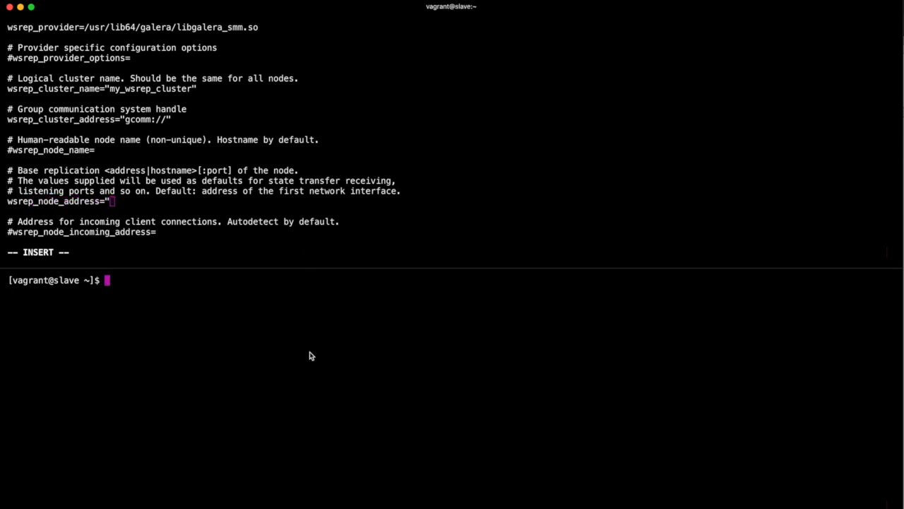
Get the slave's eth1 address 172.28.128.144 via ifconfig, finish wsrep_node_address, and save.
{"action": "type", "text": "ifc"}
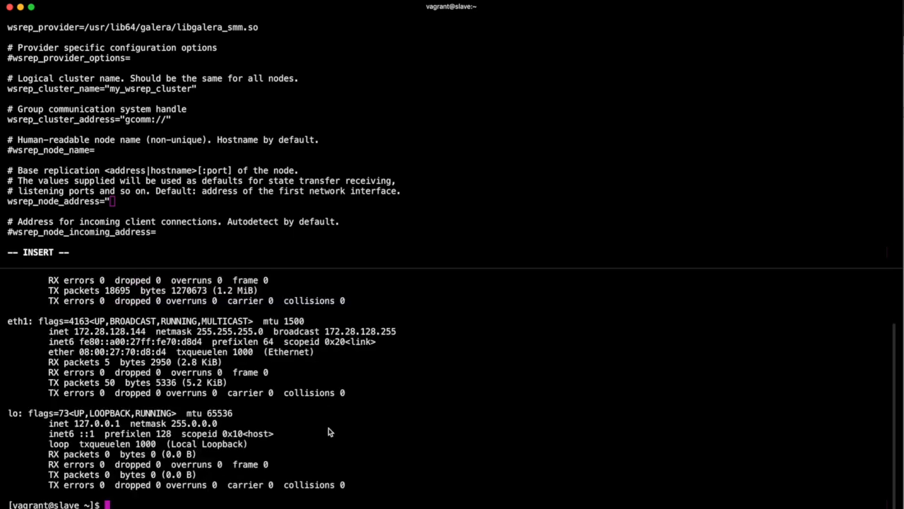
{"action": "mouse_move", "coordinate": [81, 366]}
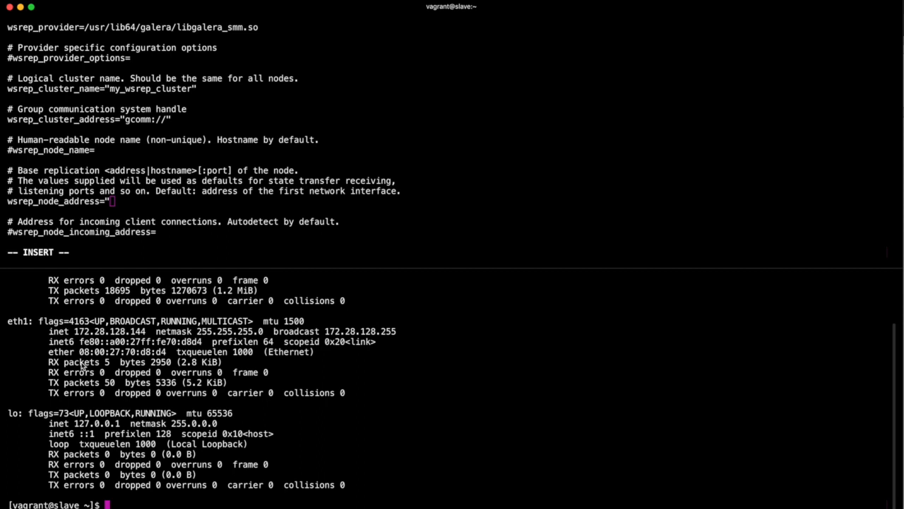
{"action": "double_click", "coordinate": [109, 331]}
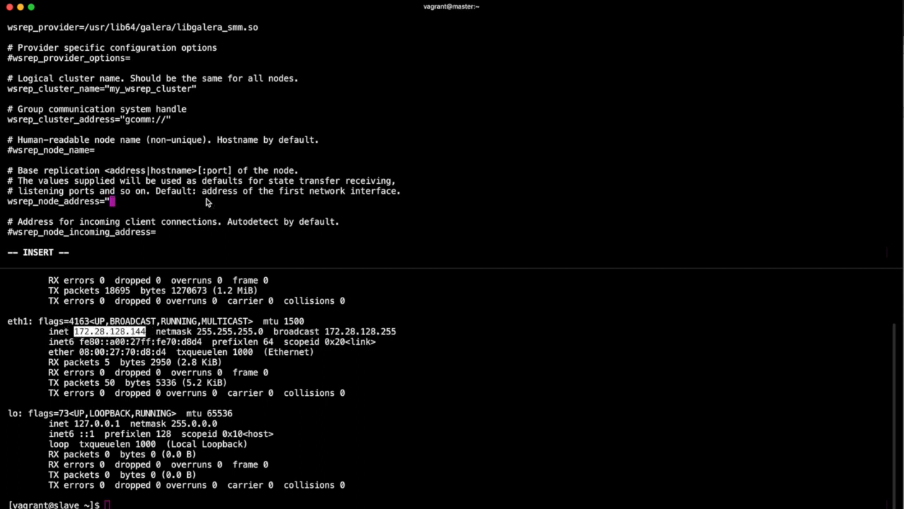
{"action": "type", "text": "172.28.128."}
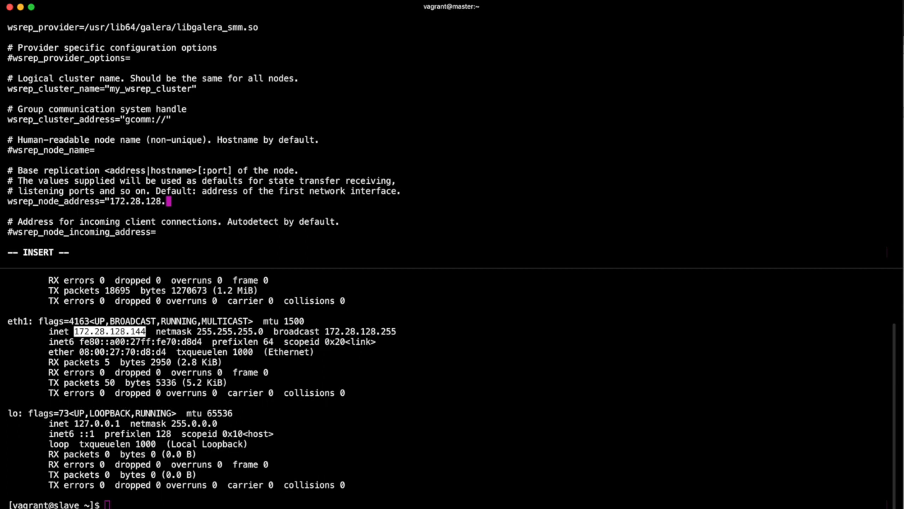
{"action": "type", "text": "43\""}
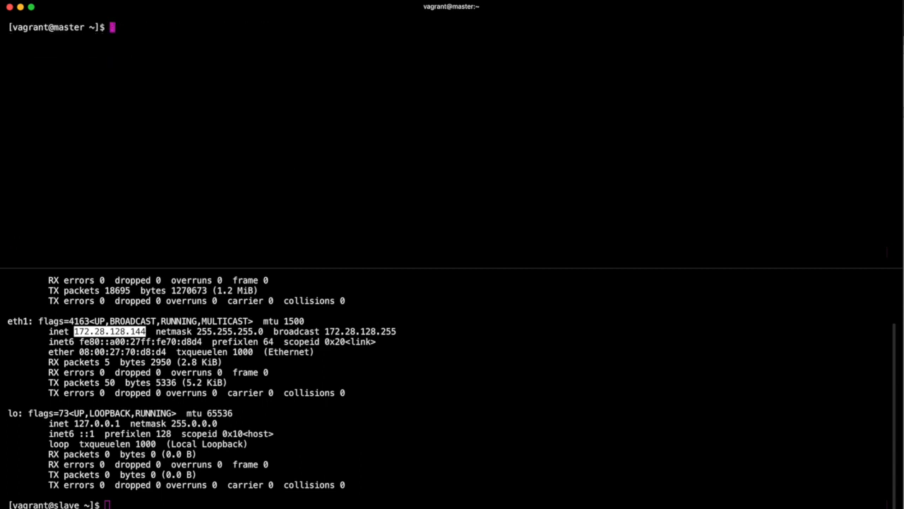
Bootstrap the cluster with galera_new_cluster and run systemctl enable --now mariadb on master.
{"action": "type", "text": "sudo ga"}
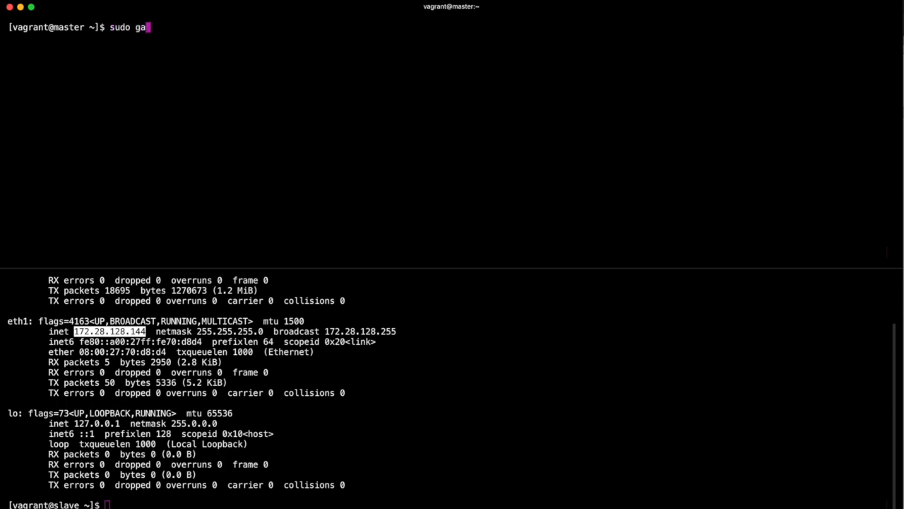
{"action": "type", "text": "lera_new_cluster"}
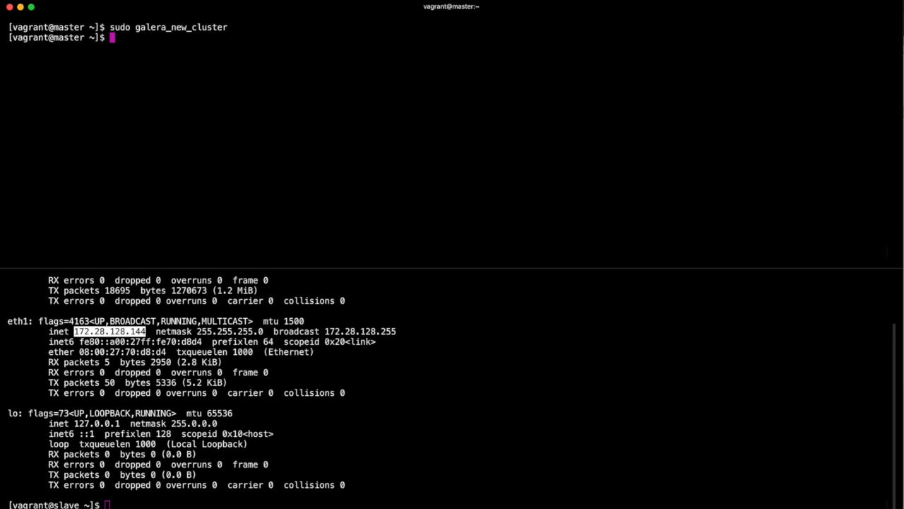
{"action": "type", "text": "sudo"}
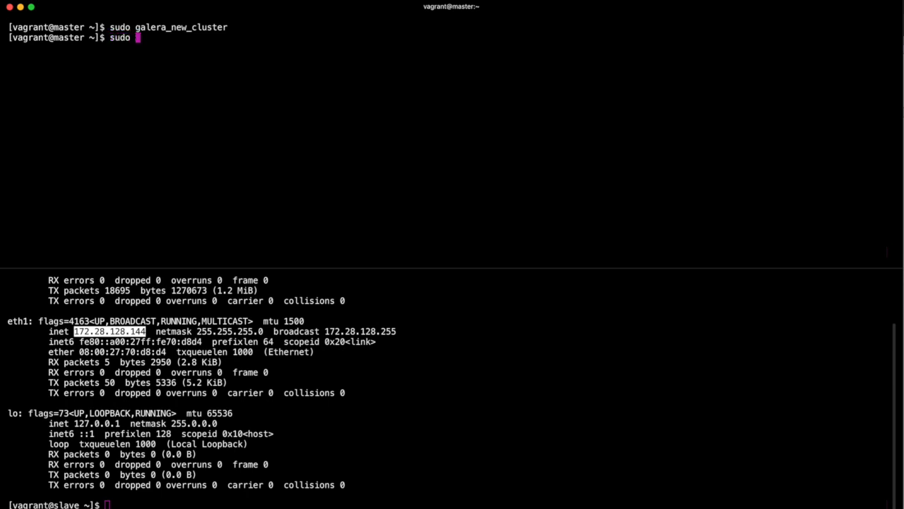
{"action": "type", "text": "systemctl"}
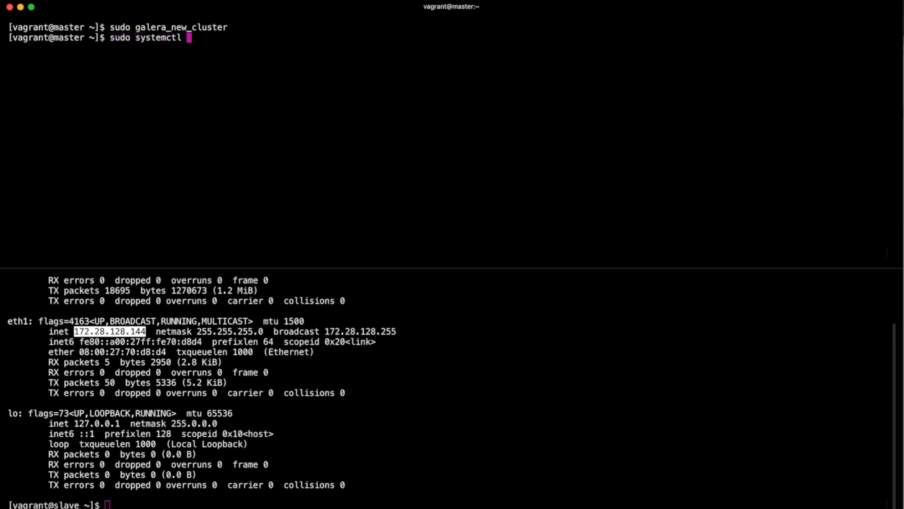
{"action": "type", "text": "enable --now m"}
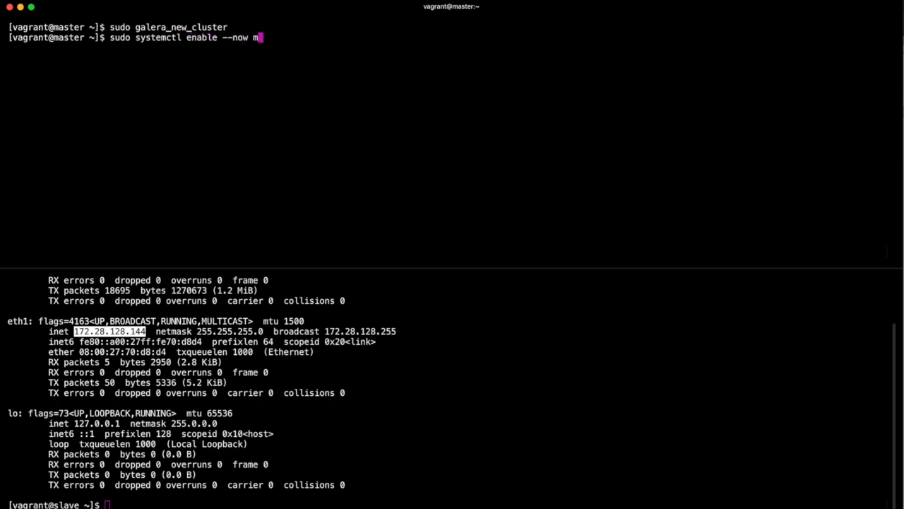
{"action": "type", "text": "ariadb"}
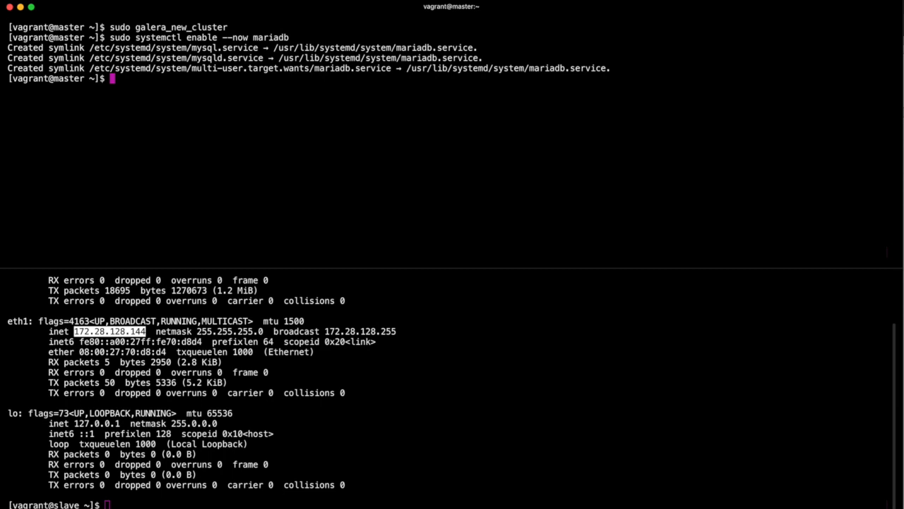
{"action": "type", "text": "sudo my"}
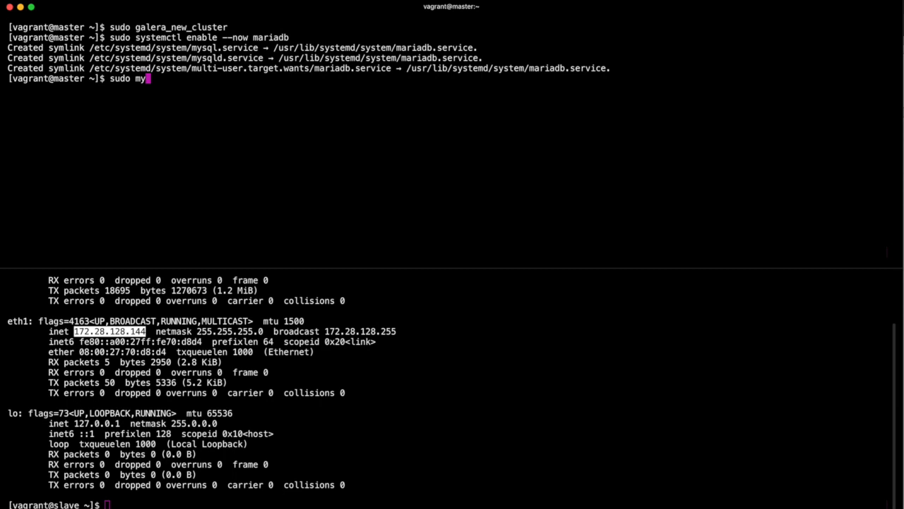
Run mysql_secure_installation, keep the blank current password, set a new root password, answer Y.
{"action": "type", "text": "sql_secure"}
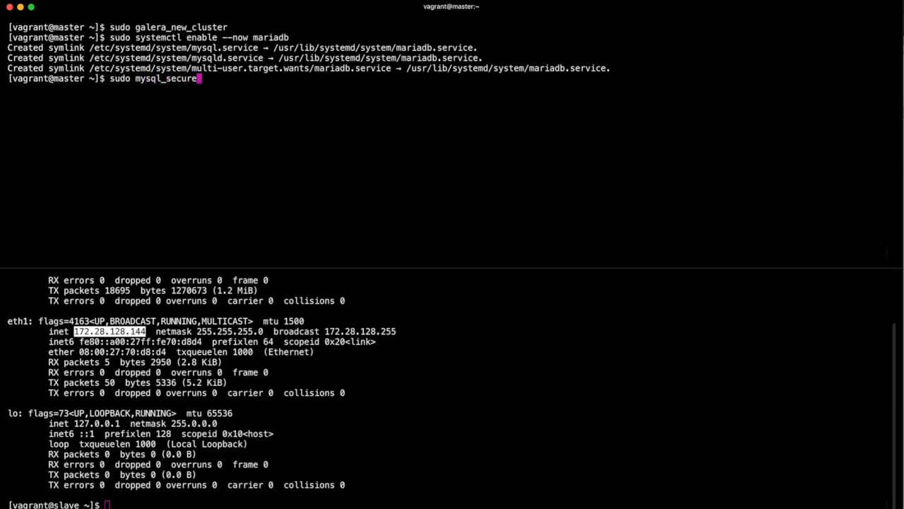
{"action": "type", "text": "installation"}
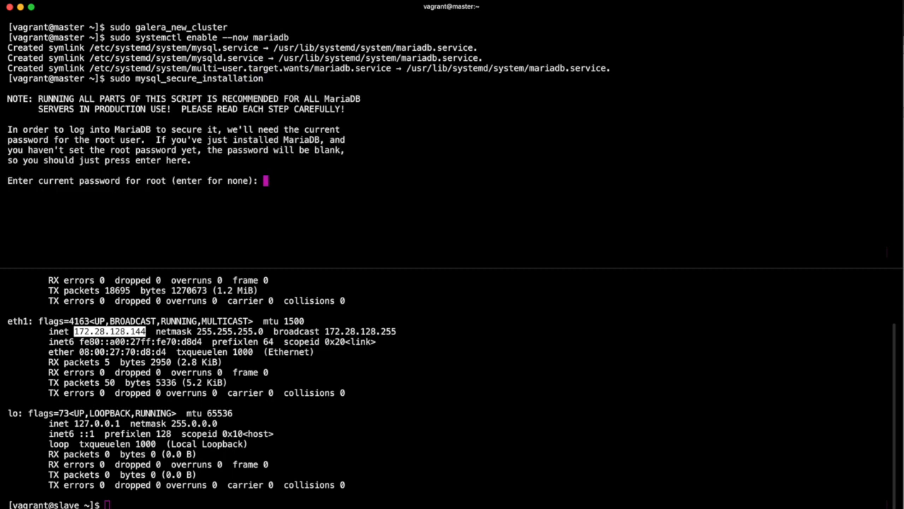
{"action": "key", "text": "enter"}
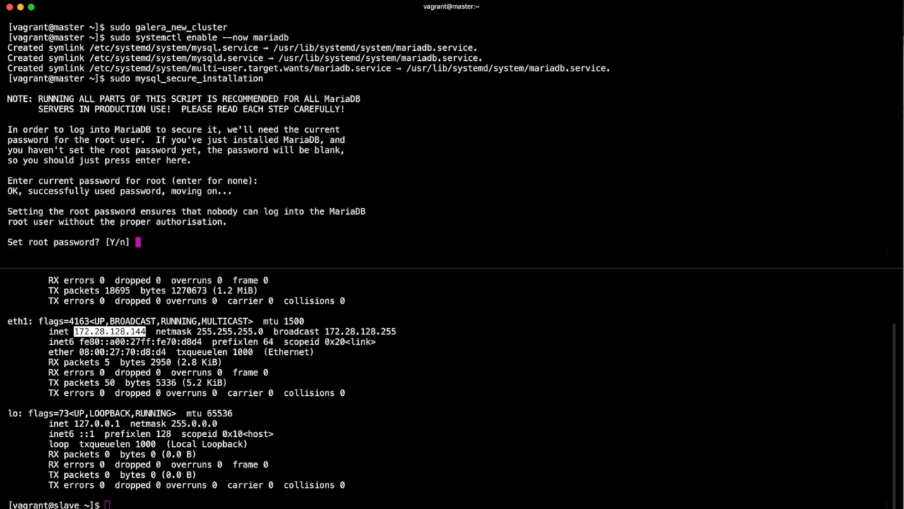
{"action": "type", "text": "y"}
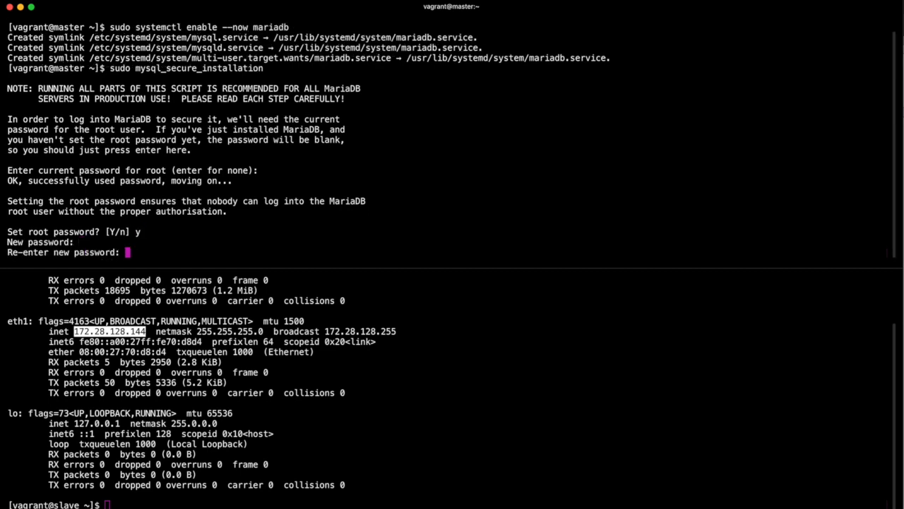
{"action": "key", "text": "Enter"}
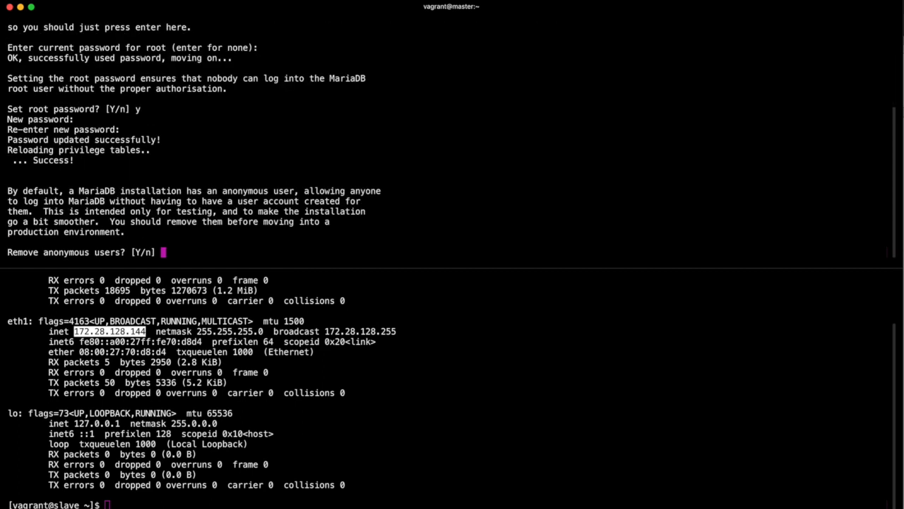
{"action": "type", "text": "Y"}
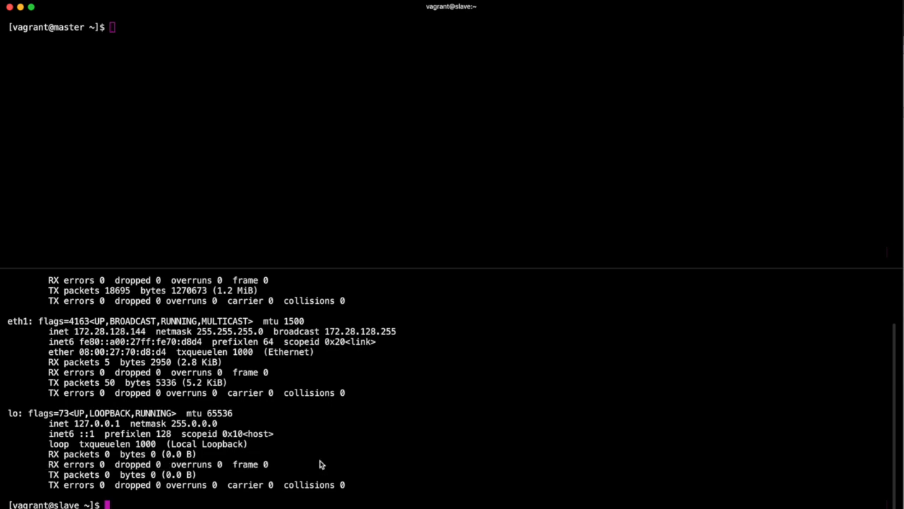
{"action": "mouse_move", "coordinate": [78, 337]}
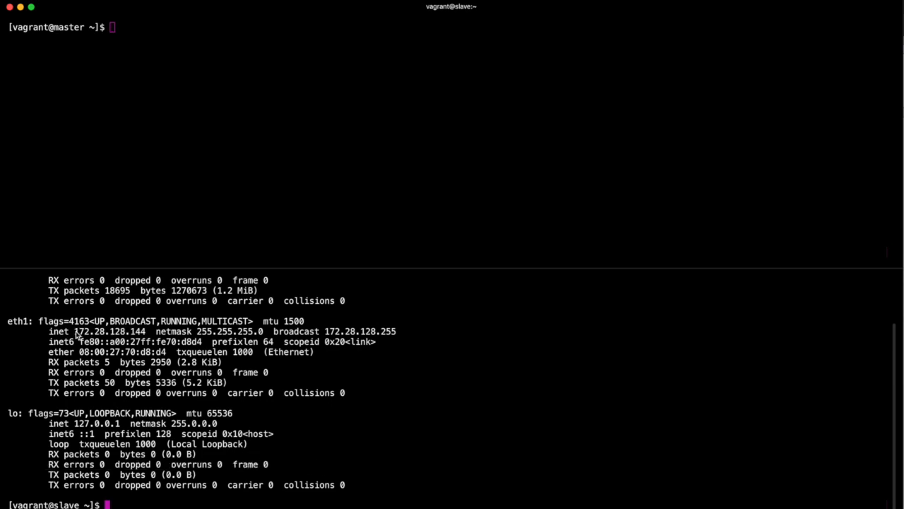
Copy the slave's IP, open the slave's galera.cnf in vi, and find wsrep_cluster_address.
{"action": "double_click", "coordinate": [110, 331]}
{"action": "type", "text": "sudo vi /etc"}
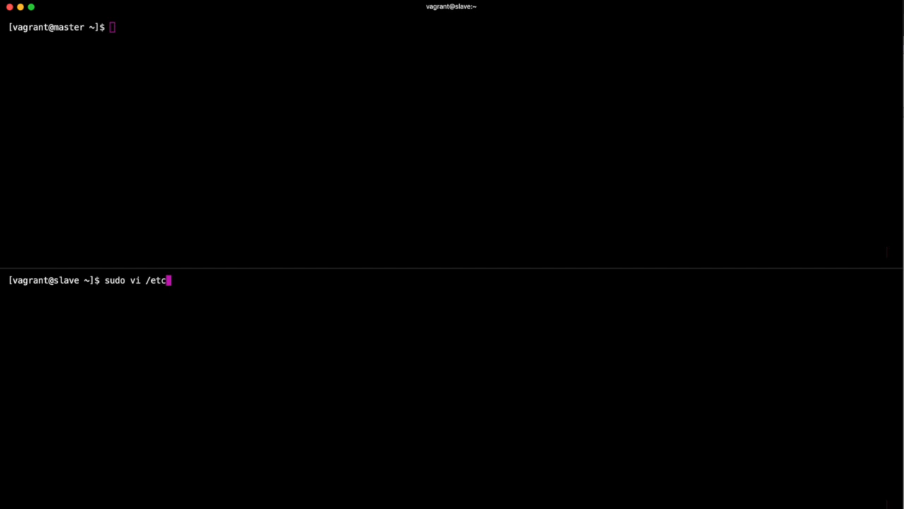
{"action": "type", "text": "/my.cnf"}
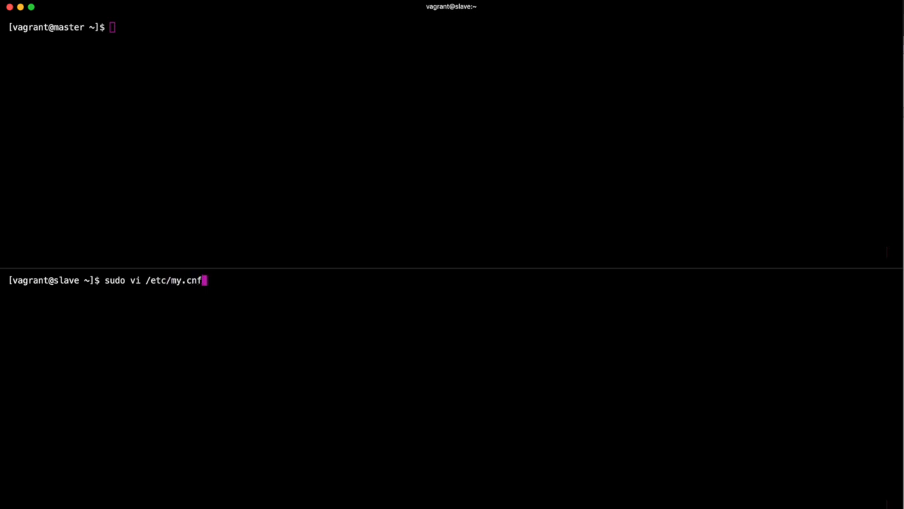
{"action": "type", "text": ".d/ga"}
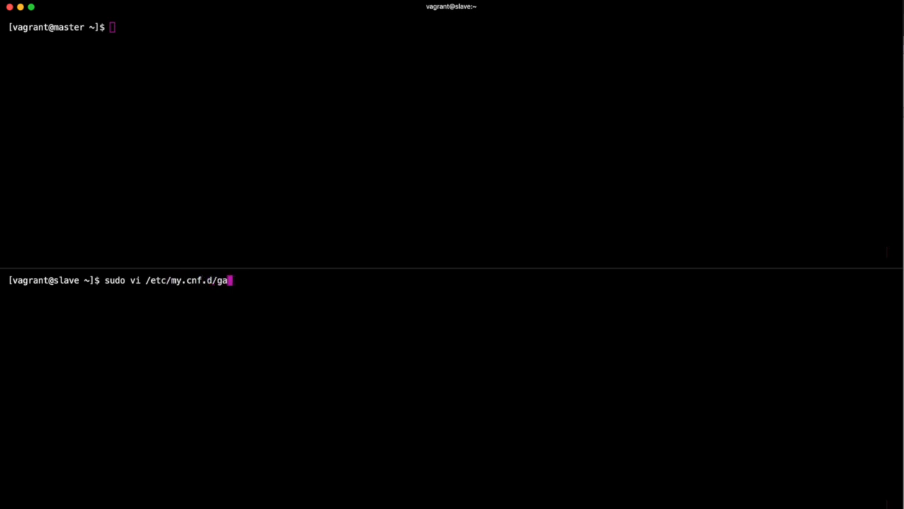
{"action": "type", "text": "lera.cnf"}
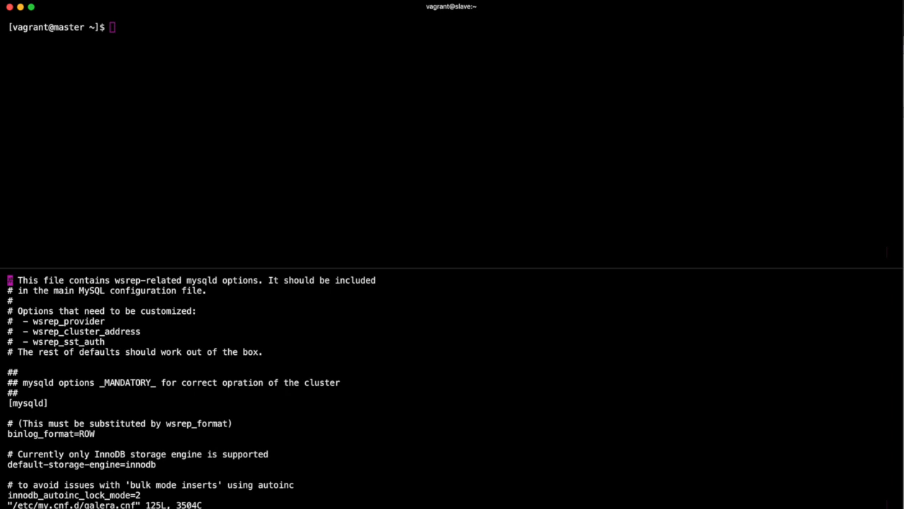
{"action": "type", "text": "/w"}
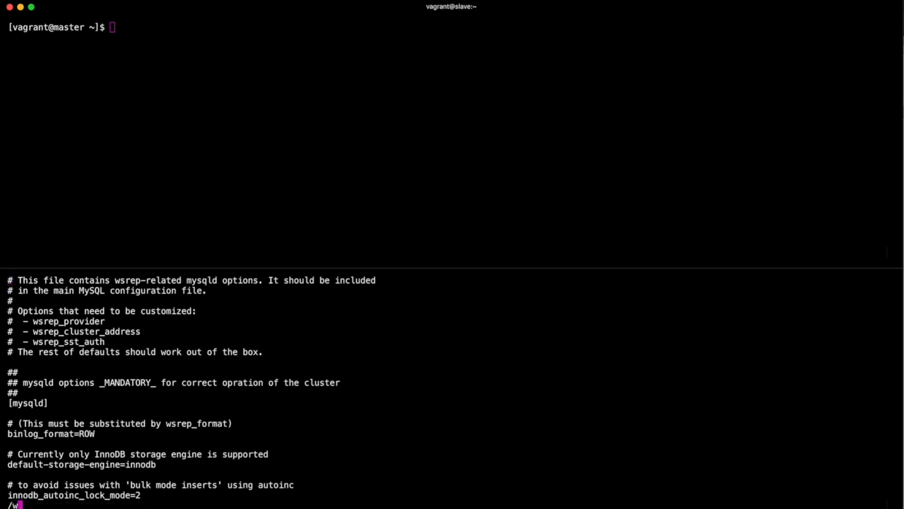
{"action": "type", "text": "srep"}
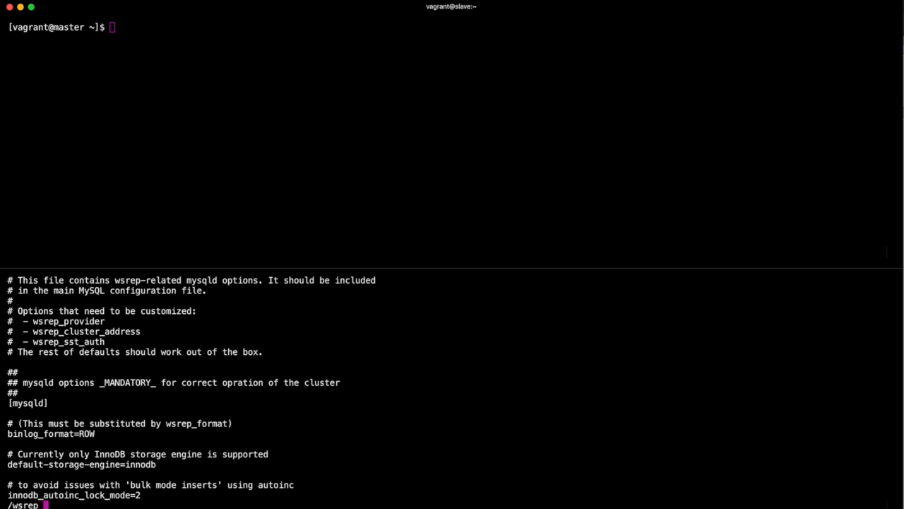
{"action": "type", "text": "cluse"}
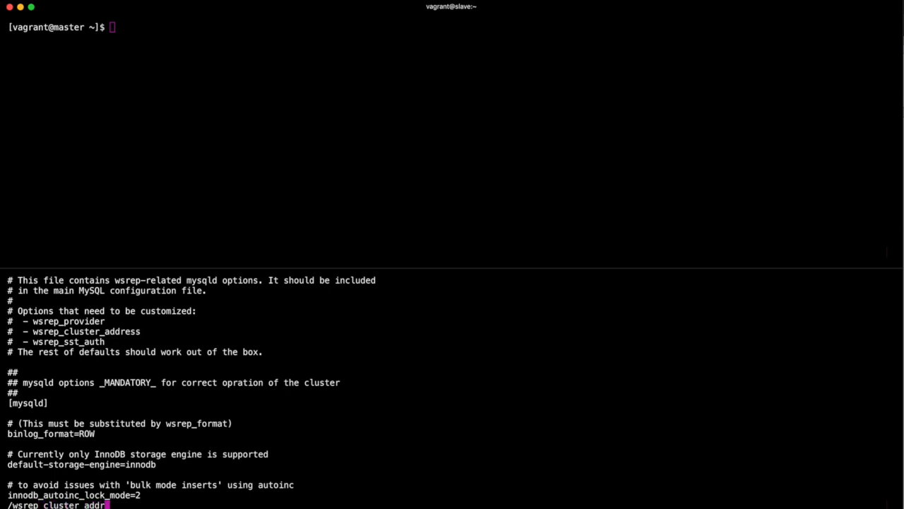
{"action": "type", "text": "ress"}
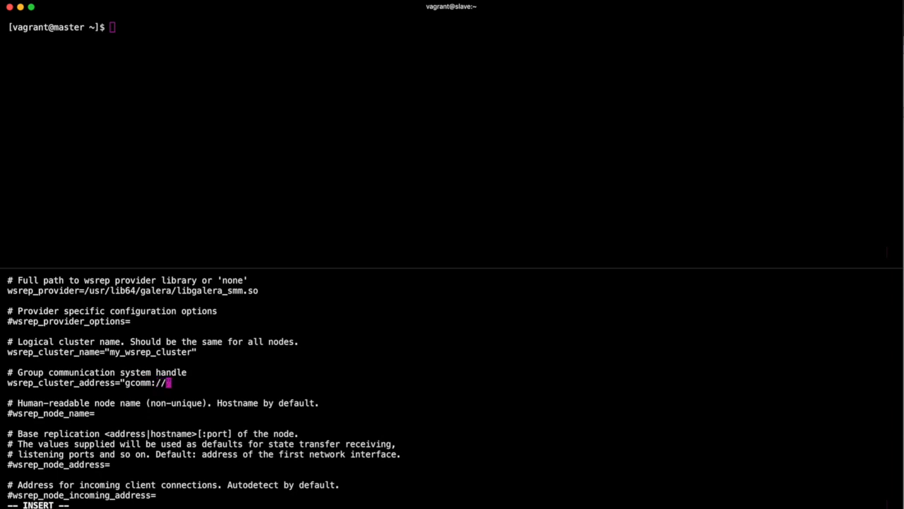
Add 172.28.128.144 to the cluster address and set wsrep_node_address to 172.28.128.144.
{"action": "type", "text": "172.28.128.144,"}
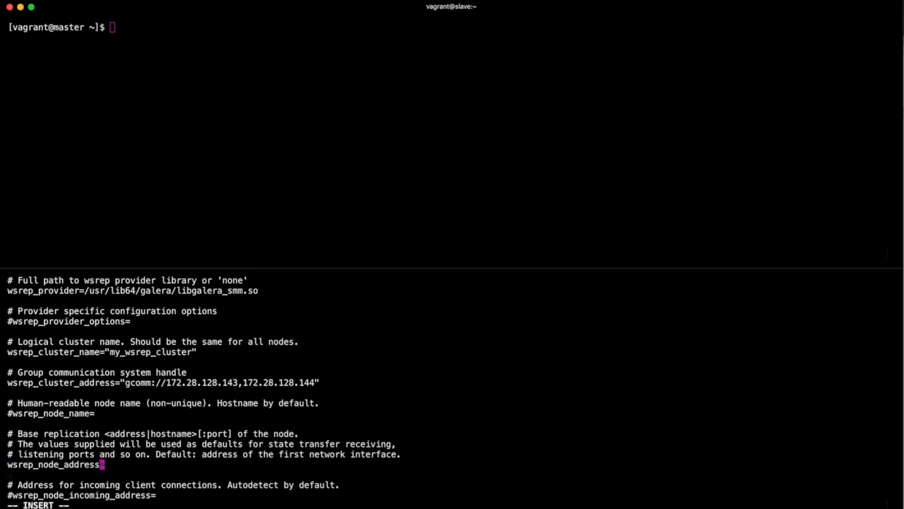
{"action": "type", "text": "\""}
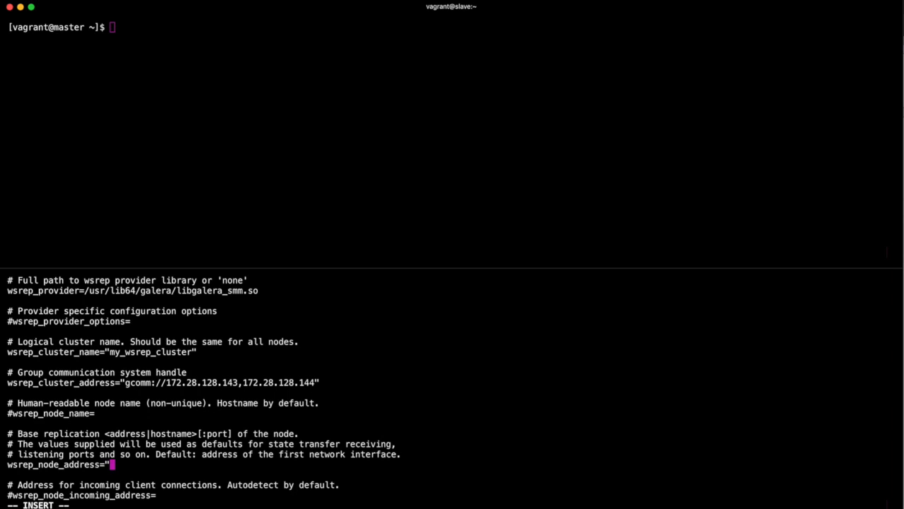
{"action": "type", "text": "172.28.128.144"}
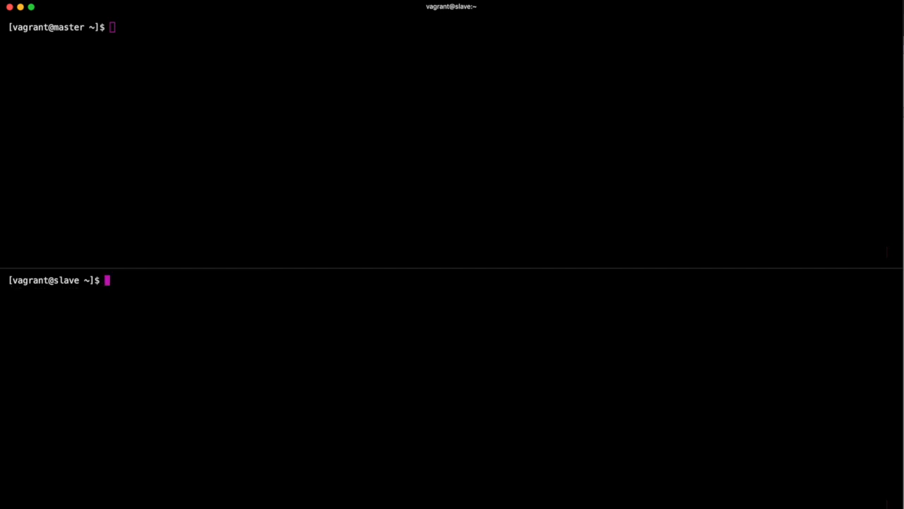
Run sudo systemctl enable --now mariadb on the slave, then clear the screen.
{"action": "type", "text": "sudo suste"}
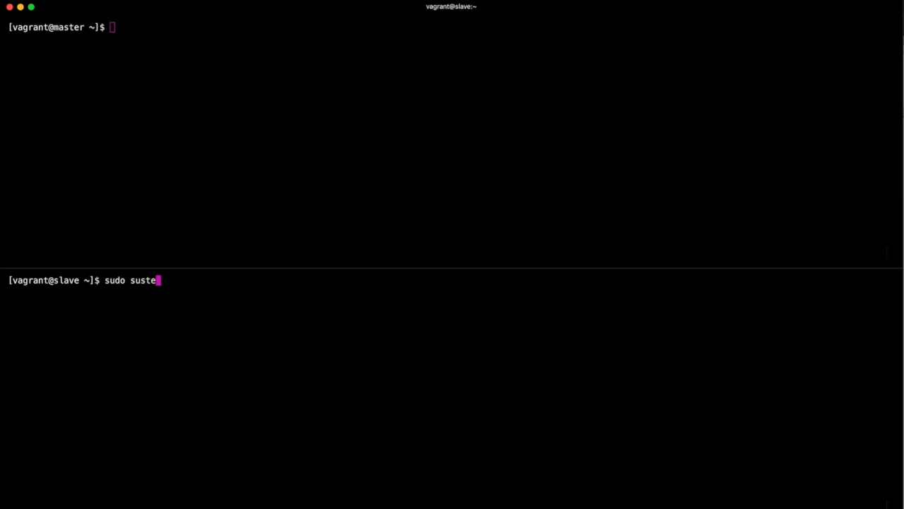
{"action": "key", "text": "BackSpace"}
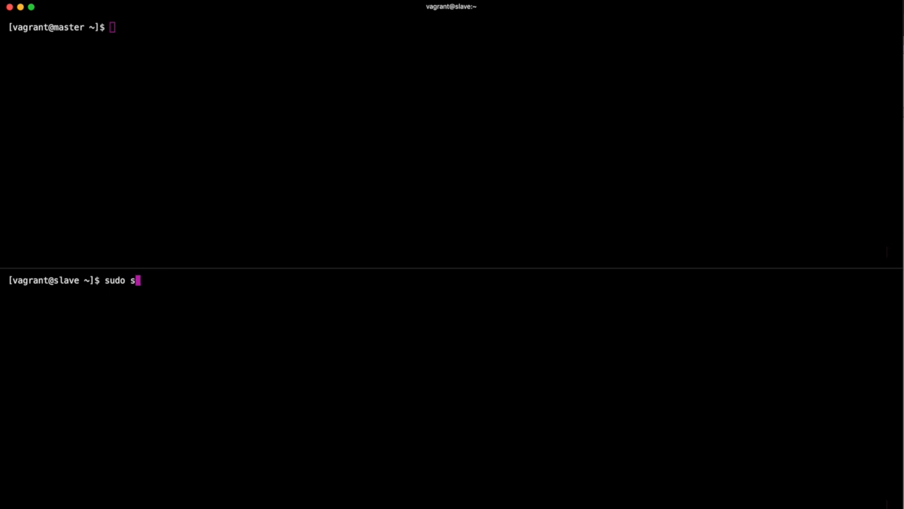
{"action": "type", "text": "ystemctl"}
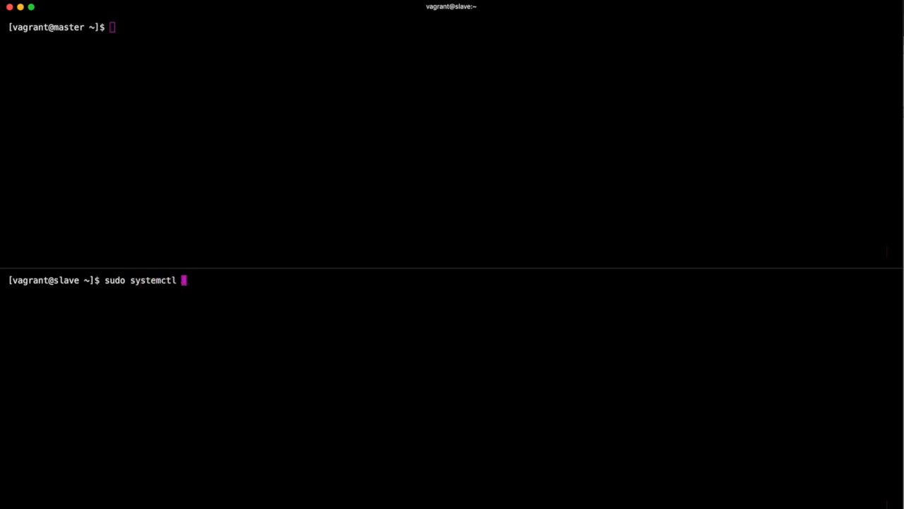
{"action": "type", "text": "enable"}
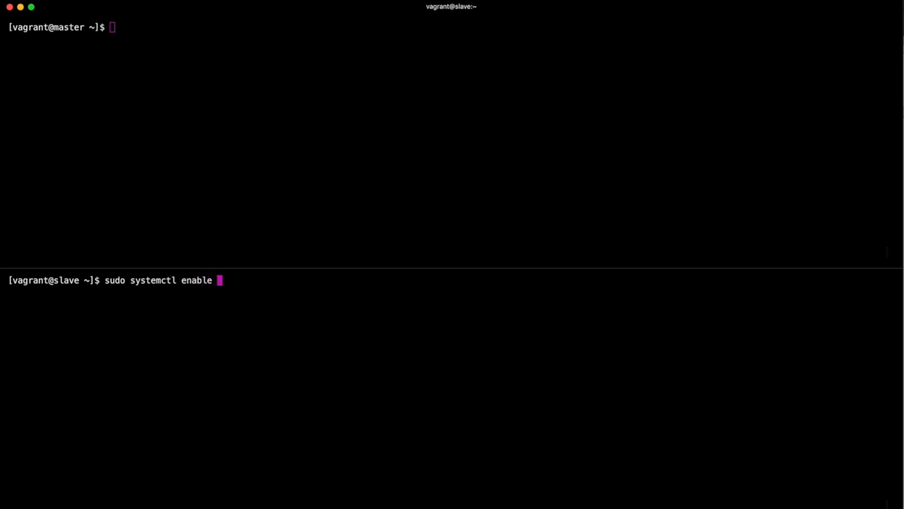
{"action": "type", "text": "--now"}
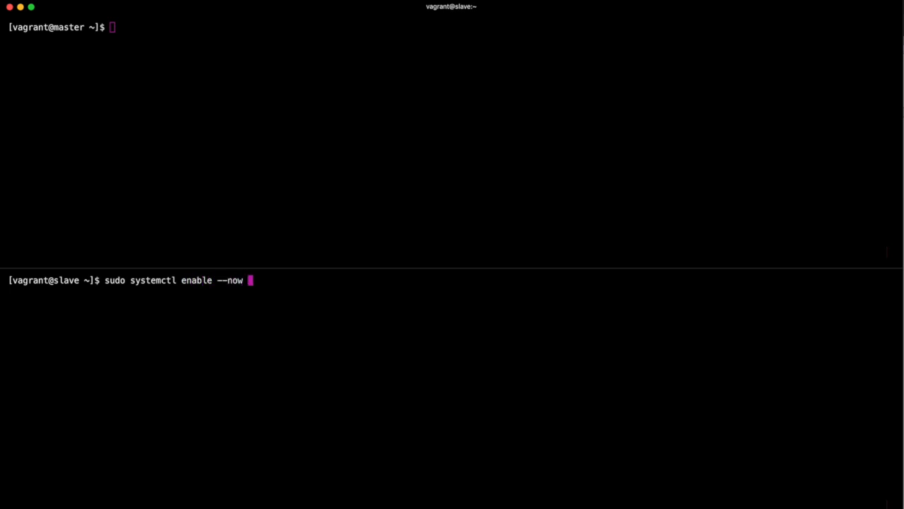
{"action": "type", "text": "mariadb"}
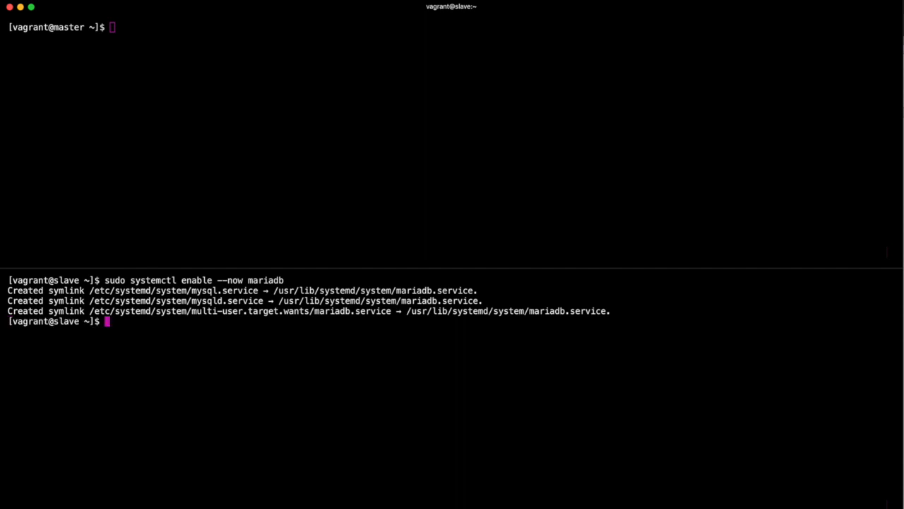
{"action": "type", "text": "clear"}
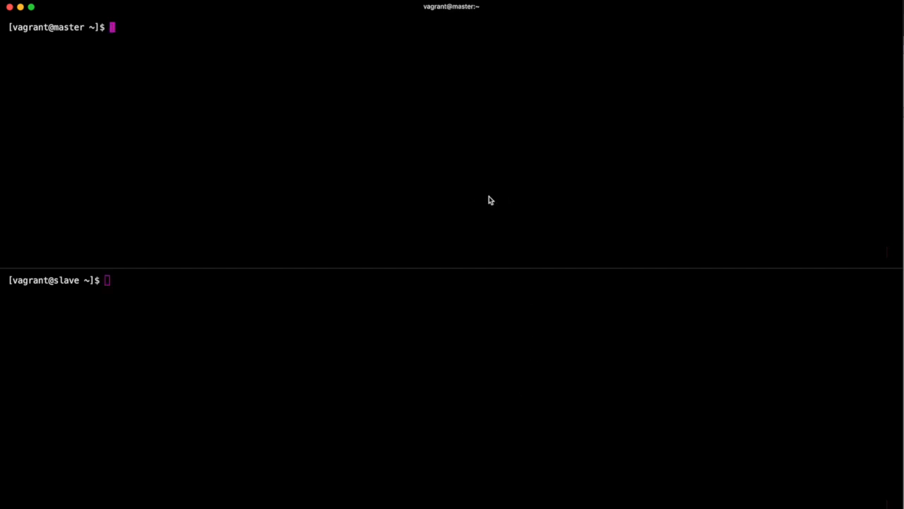
Log in as root to MariaDB on master and run SHOW STATUS LIKE 'wsrep_%'.
{"action": "type", "text": "sudo mysql -u root -p"}
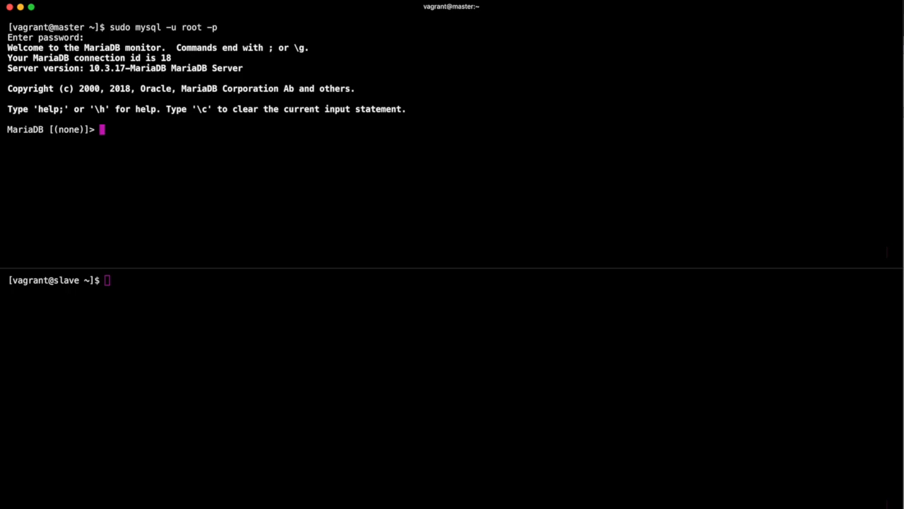
{"action": "type", "text": "show status"}
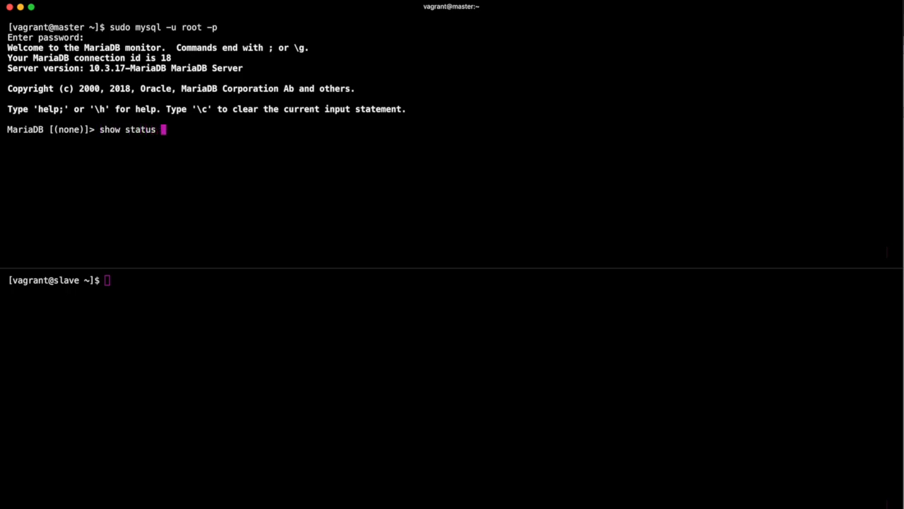
{"action": "type", "text": "like"}
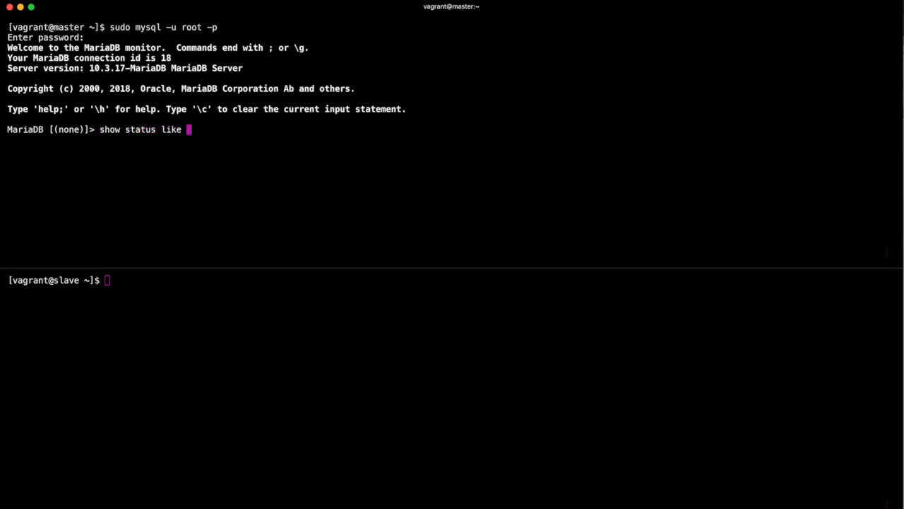
{"action": "type", "text": "'ws"}
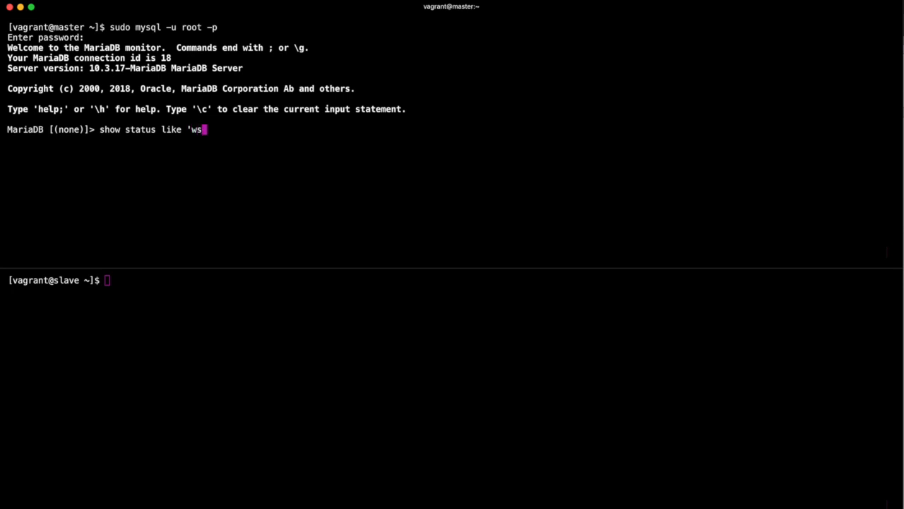
{"action": "type", "text": "rep_%';"}
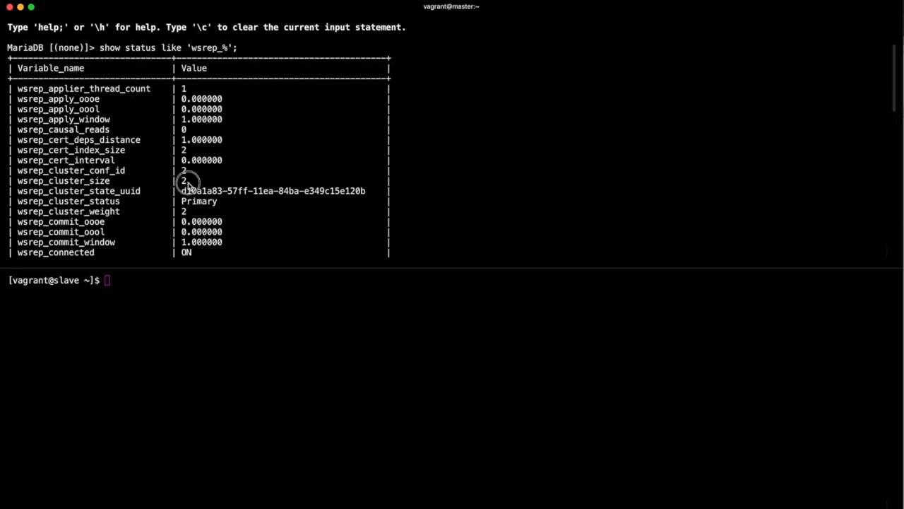
{"action": "mouse_move", "coordinate": [249, 185]}
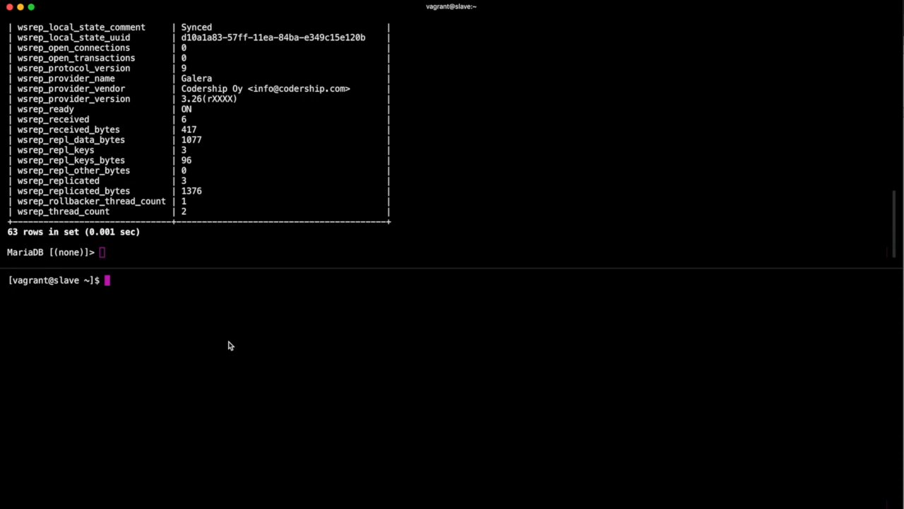
Log in to MariaDB on the slave and run SHOW STATUS LIKE 'wsrep_%' to confirm Synced.
{"action": "type", "text": "sudo mysql -u root -p"}
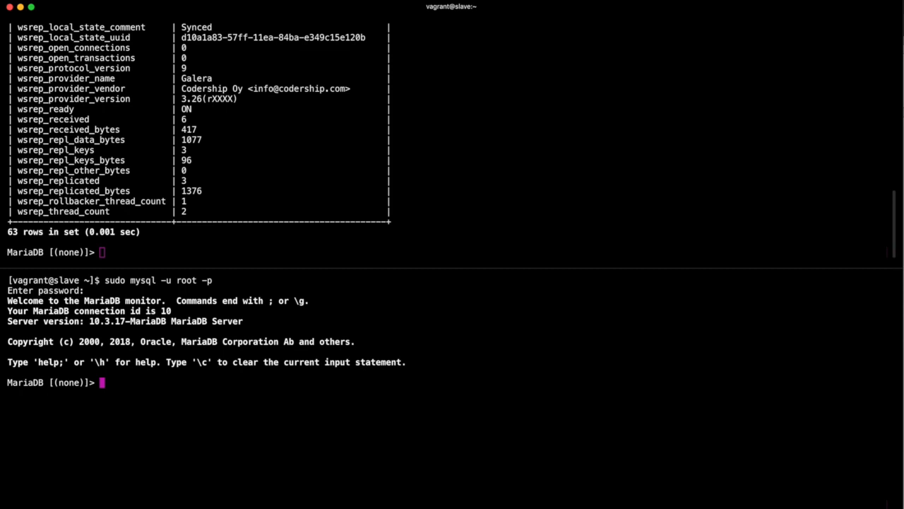
{"action": "type", "text": "show"}
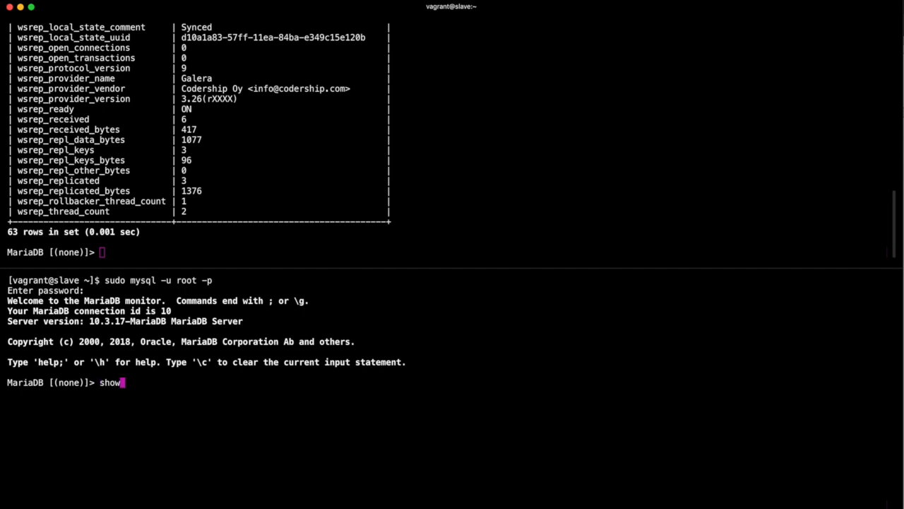
{"action": "type", "text": "status"}
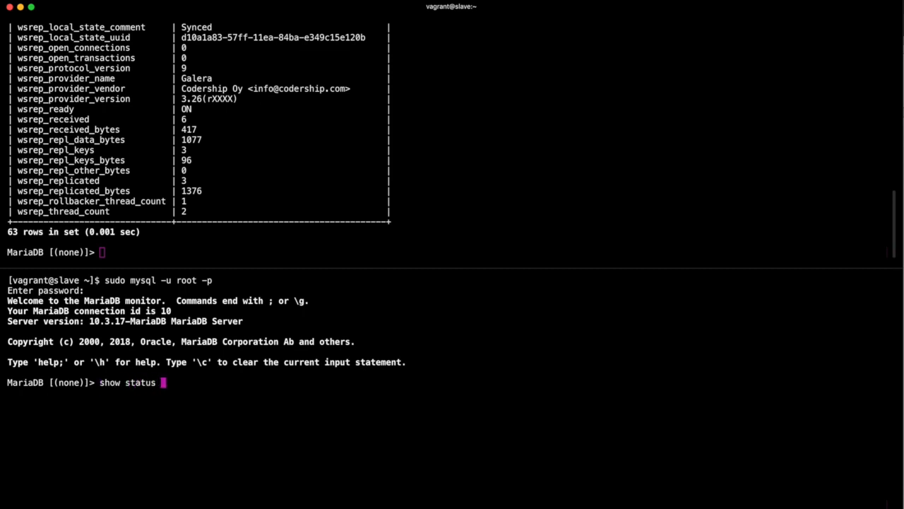
{"action": "type", "text": "like"}
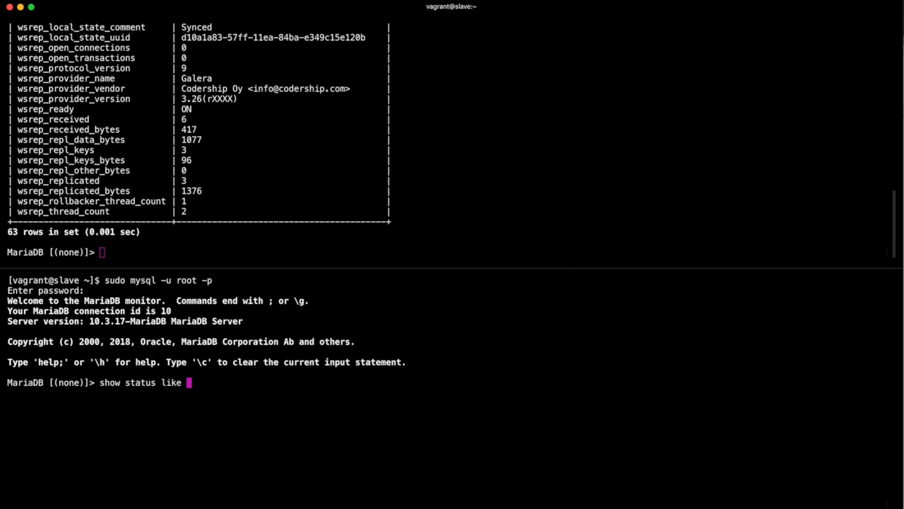
{"action": "type", "text": "'wsre"}
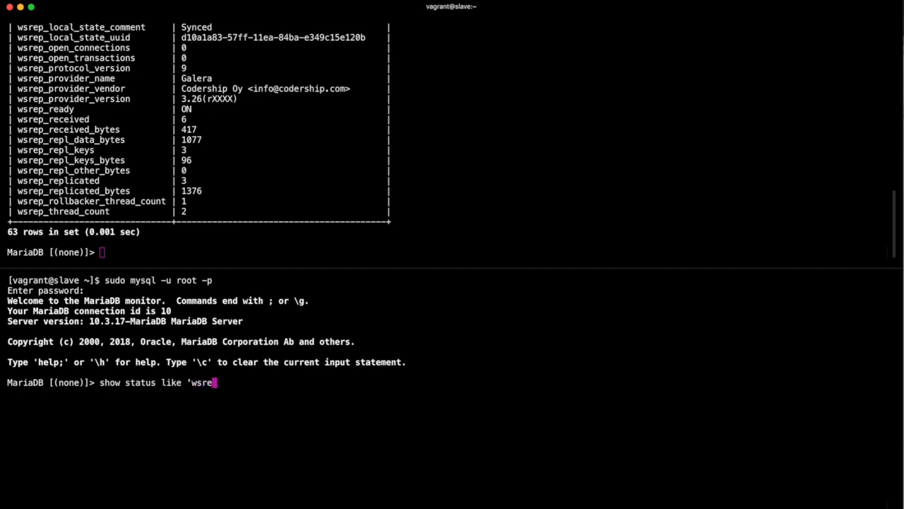
{"action": "type", "text": "p_%"}
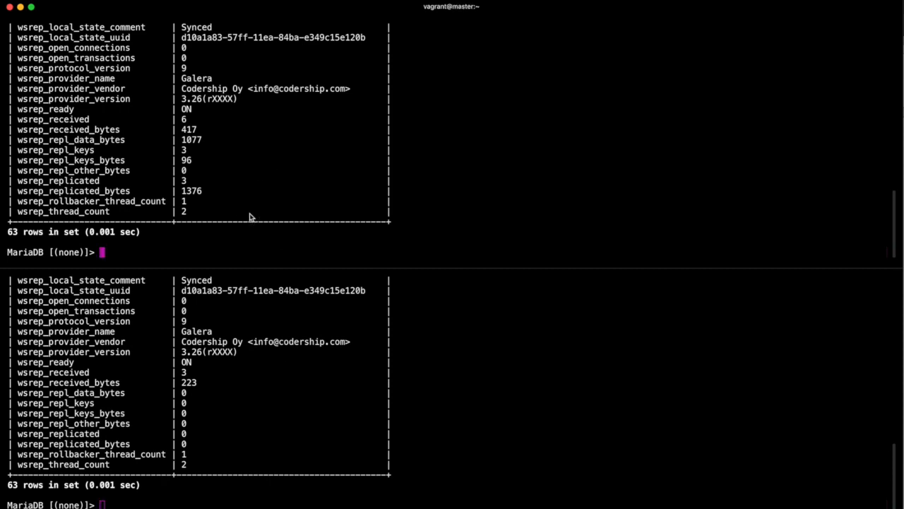
{"action": "mouse_move", "coordinate": [353, 324]}
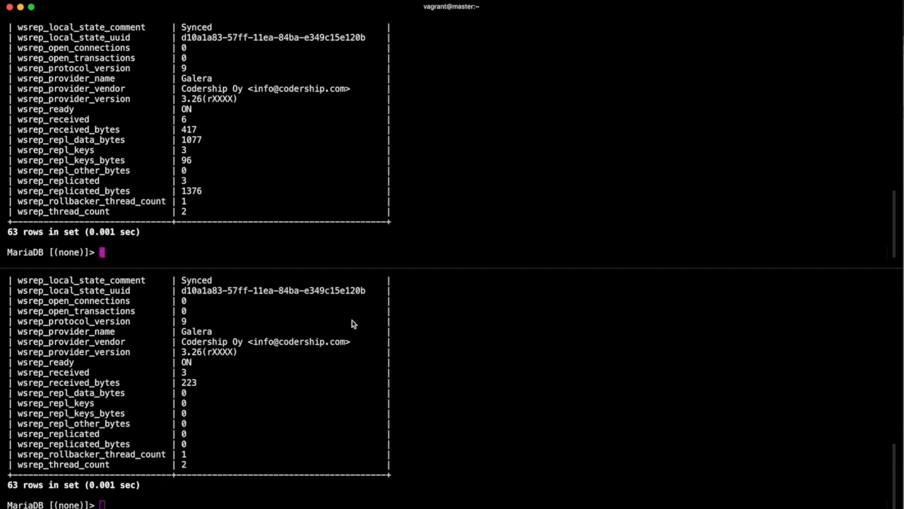
{"action": "mouse_move", "coordinate": [366, 408]}
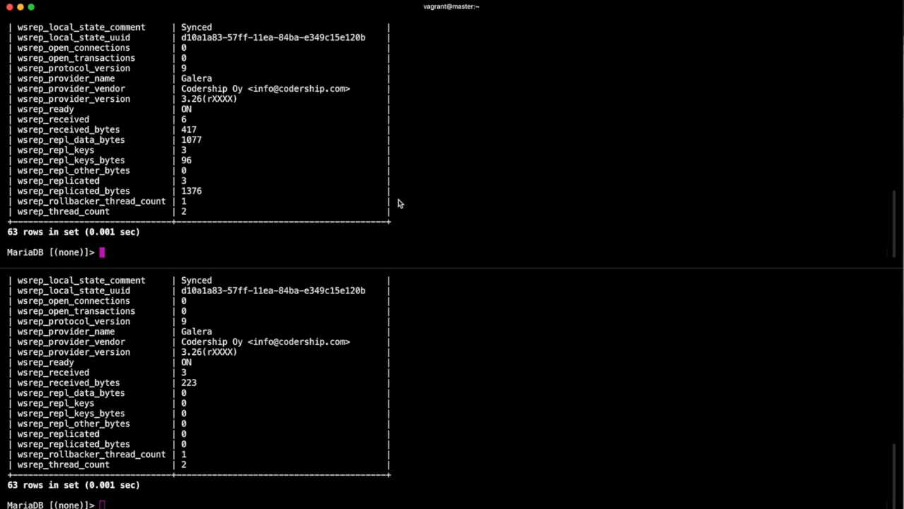
Create the kitchen database with CREATE DATABASE kitchen;.
{"action": "type", "text": "CREATE D"}
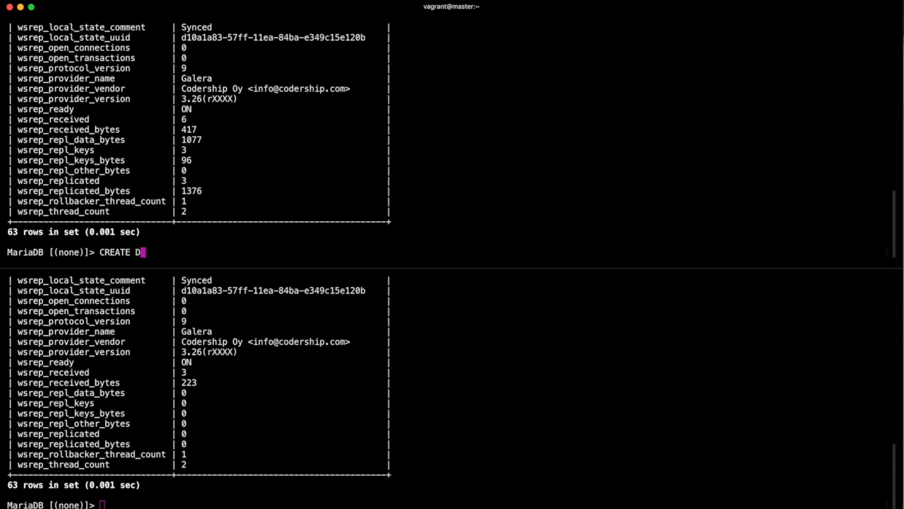
{"action": "type", "text": "ATABASE"}
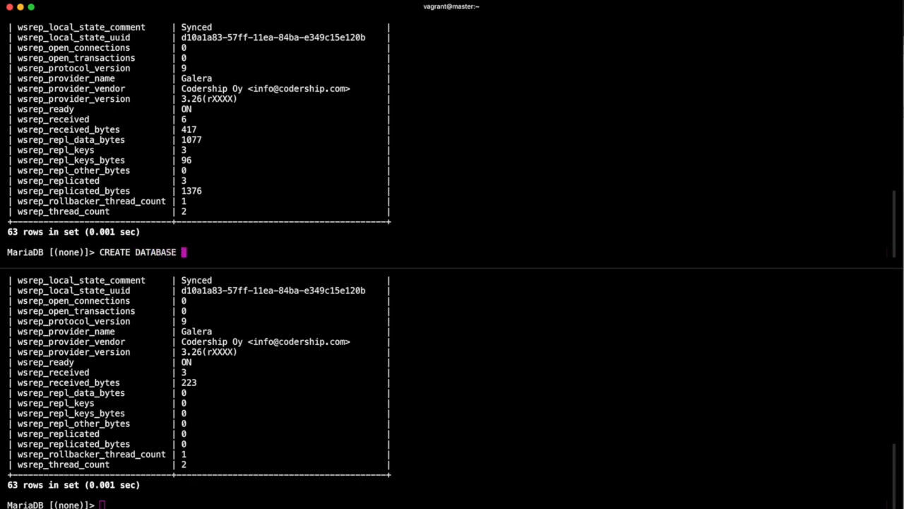
{"action": "type", "text": "kitchen"}
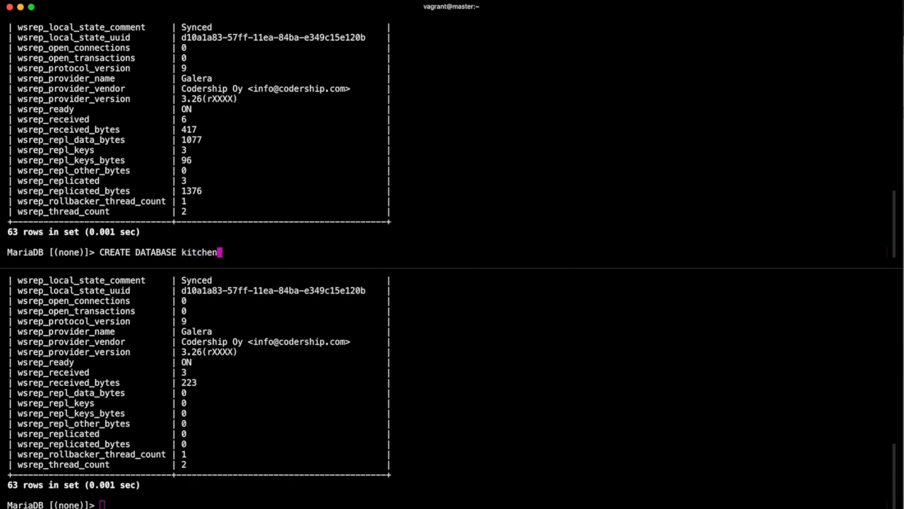
{"action": "type", "text": ";"}
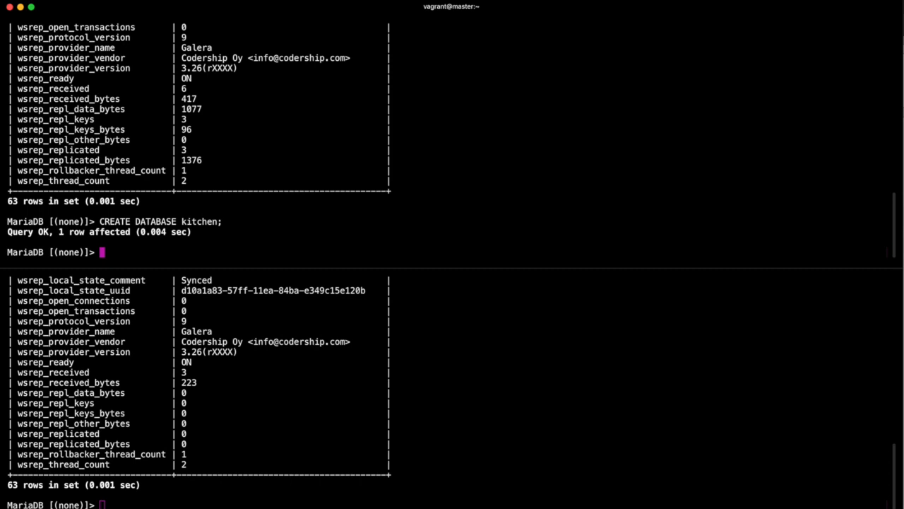
Begin the kitchen.stuff table with an auto-increment id and a VARCHAR(20) type column.
{"action": "type", "text": "CREATE TABLE pl"}
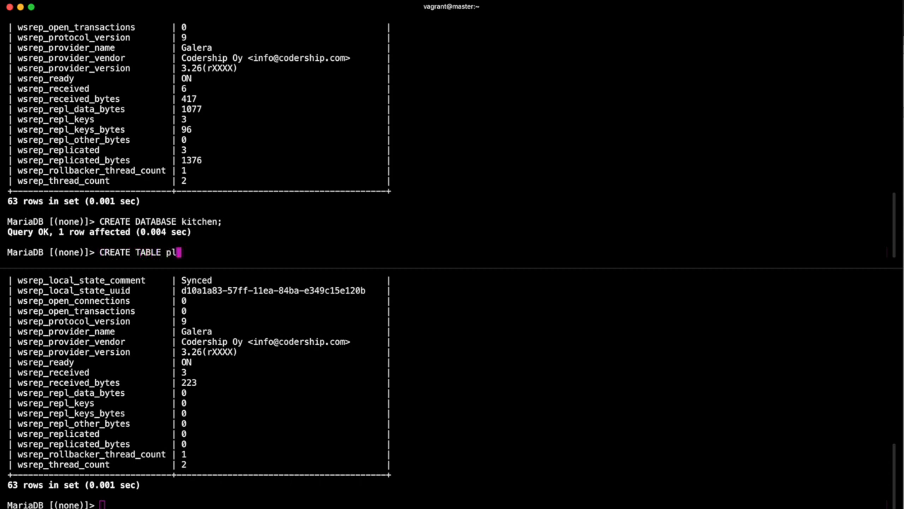
{"action": "type", "text": "itchen"}
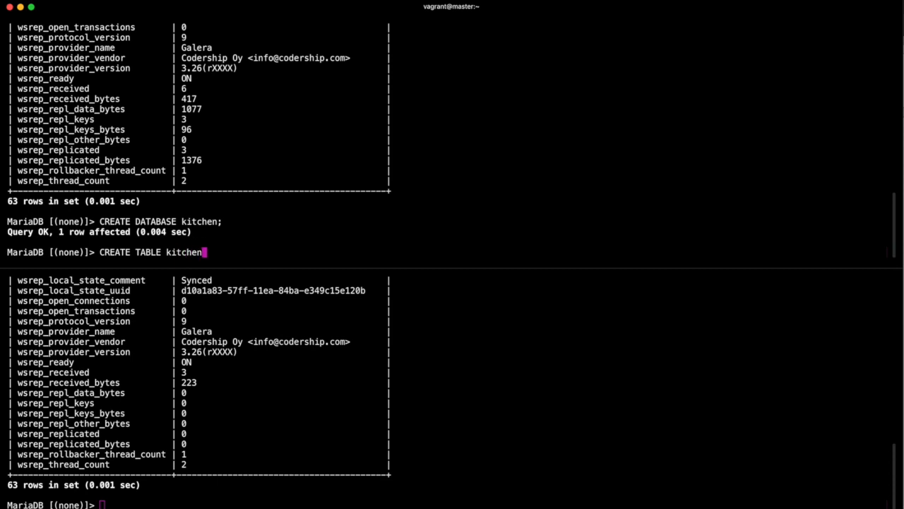
{"action": "type", "text": "."}
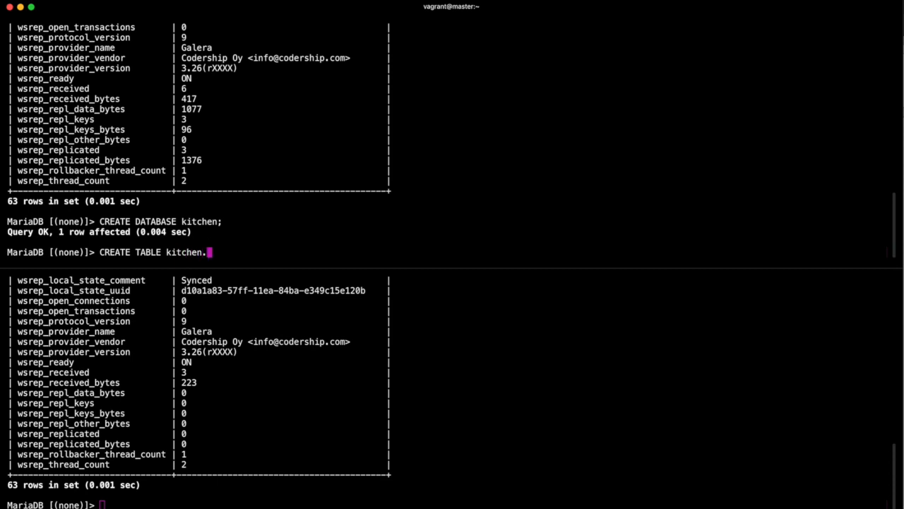
{"action": "type", "text": "stu"}
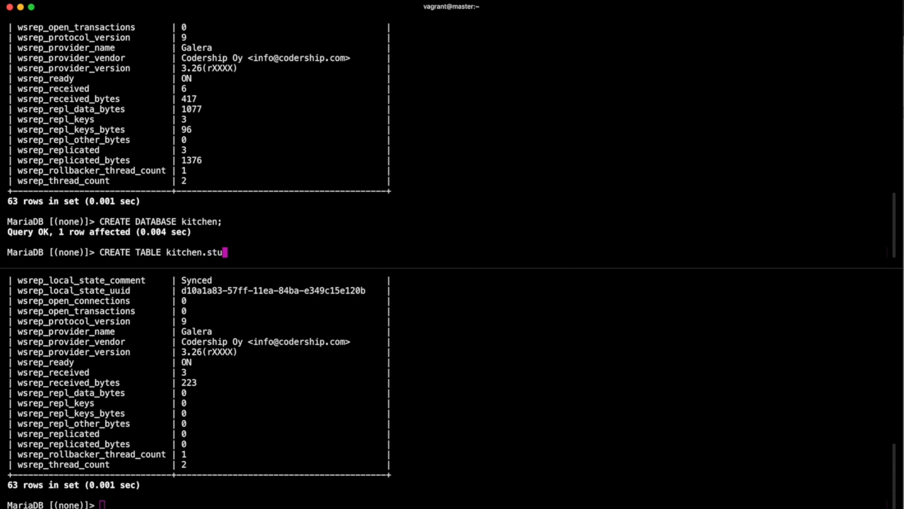
{"action": "type", "text": "ff"}
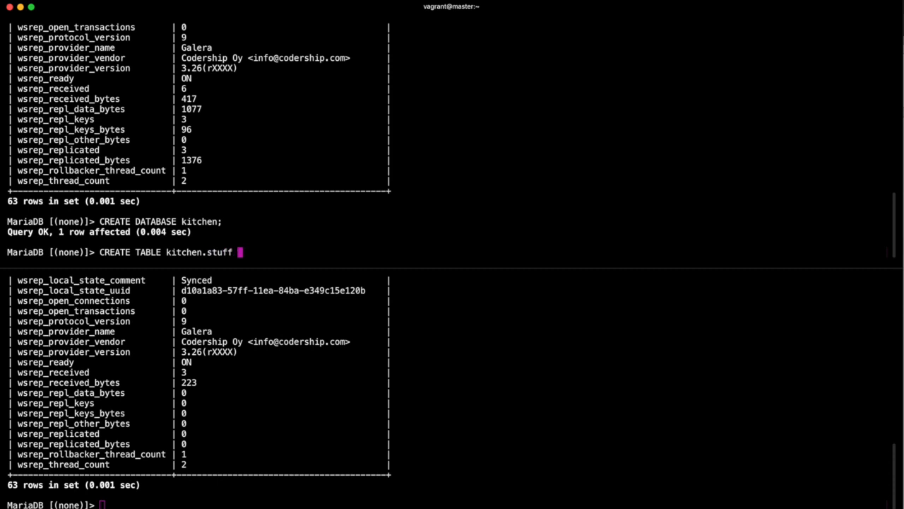
{"action": "type", "text": "( id"}
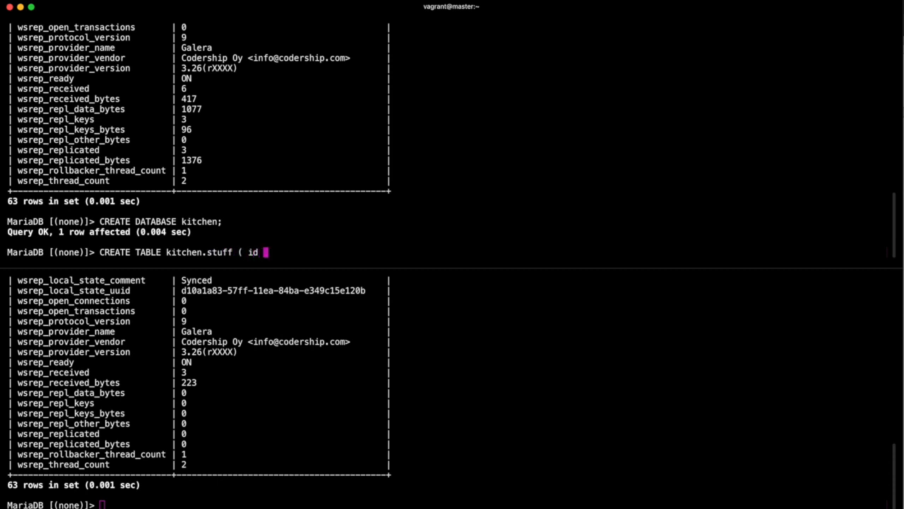
{"action": "type", "text": "INT NOT"}
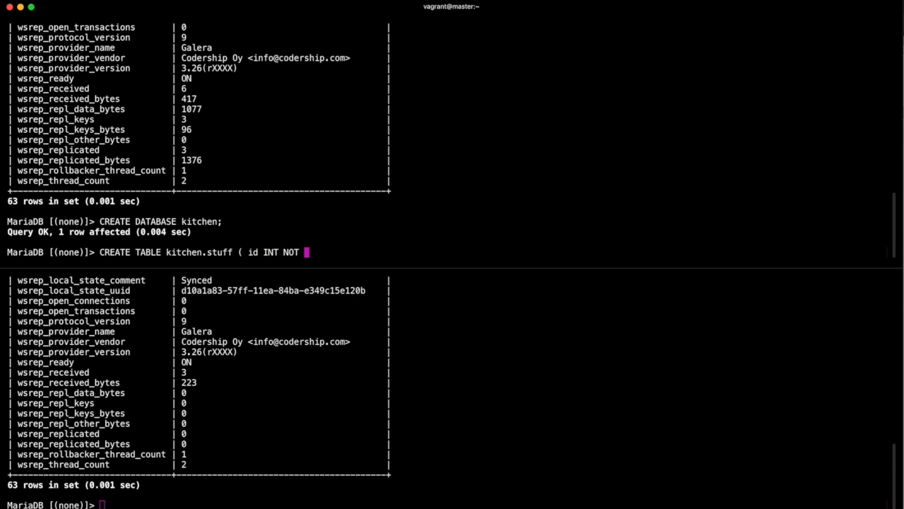
{"action": "type", "text": "NULL AUTO"}
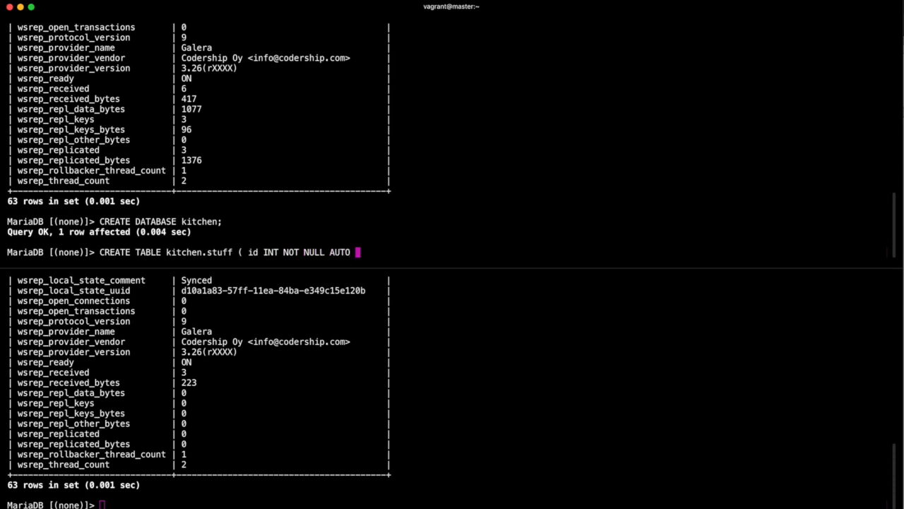
{"action": "type", "text": "_INCR"}
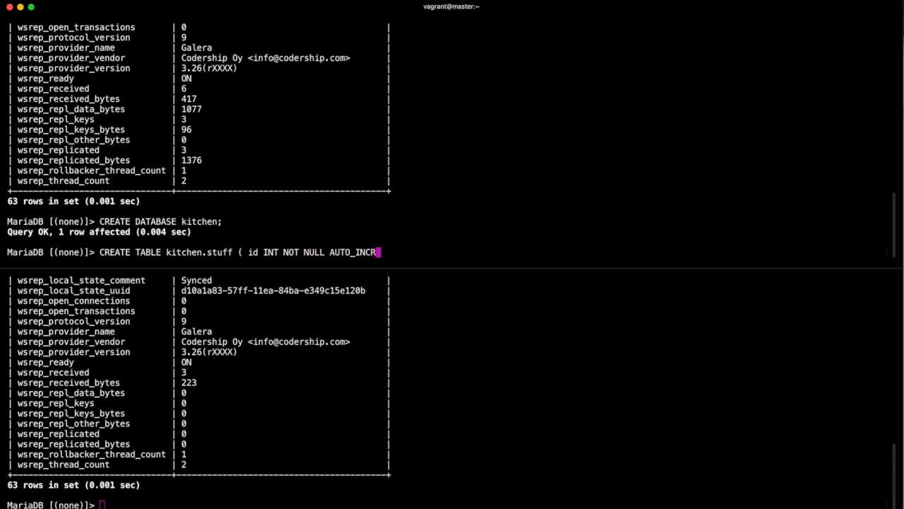
{"action": "type", "text": "EMENT"}
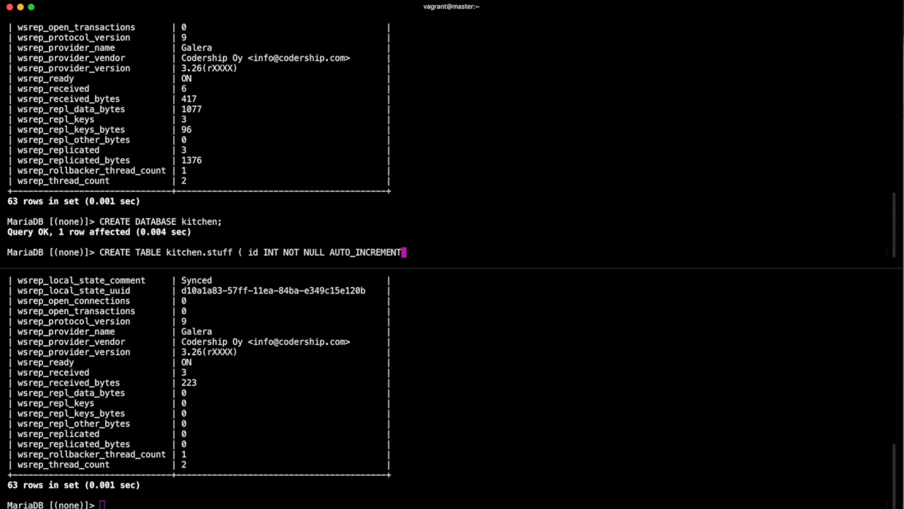
{"action": "type", "text": ", type"}
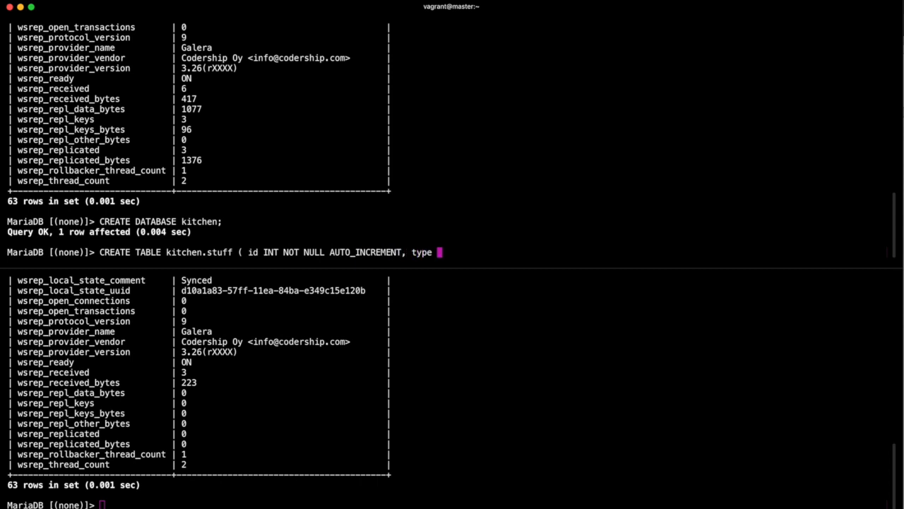
{"action": "type", "text": "VARCHAR"}
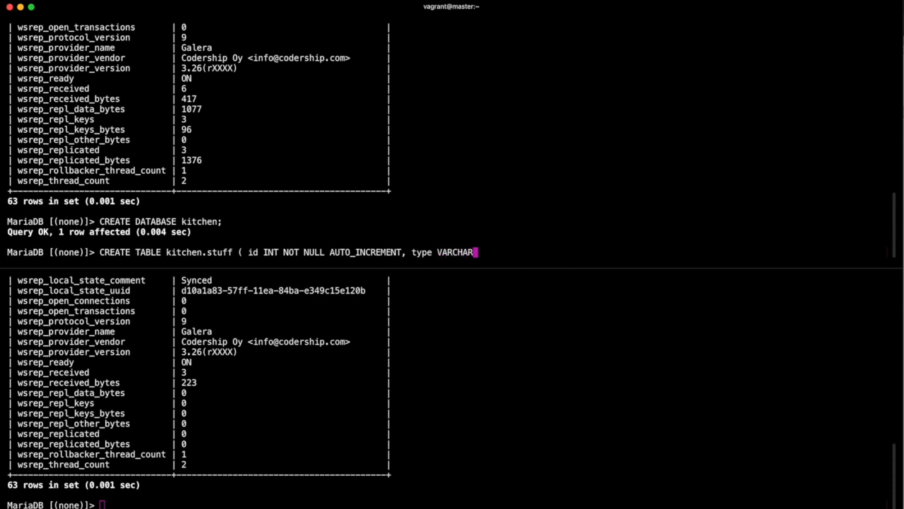
{"action": "type", "text": "(2"}
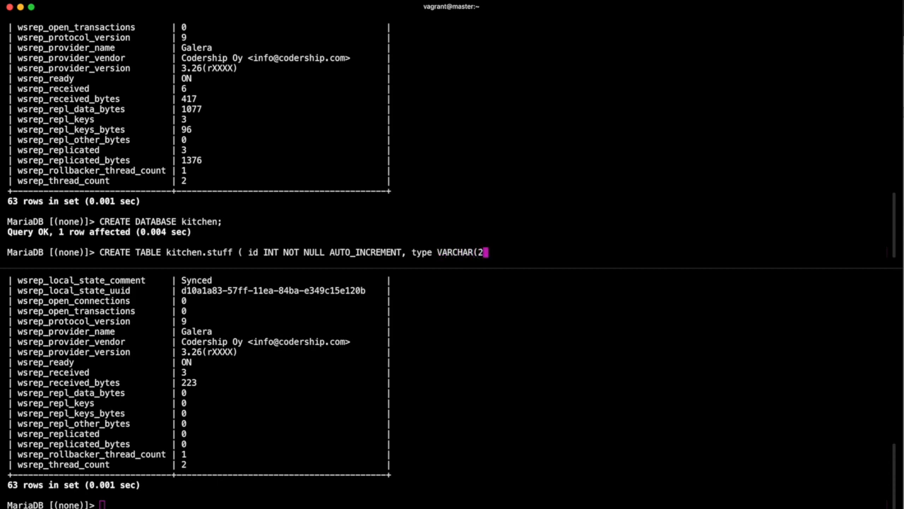
{"action": "type", "text": "0), quant"}
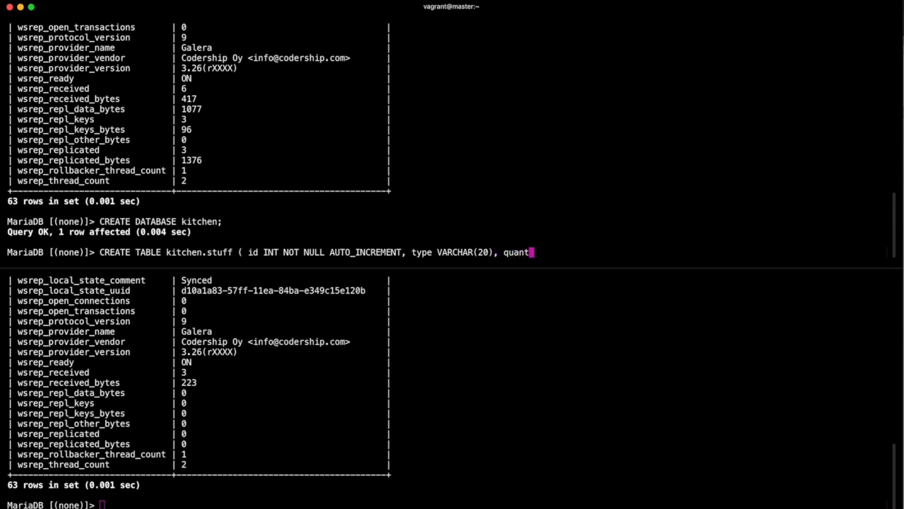
Finish the table with quant INT, a brand VARCHAR column and PRIMARY KEY(id).
{"action": "type", "text": "INT,"}
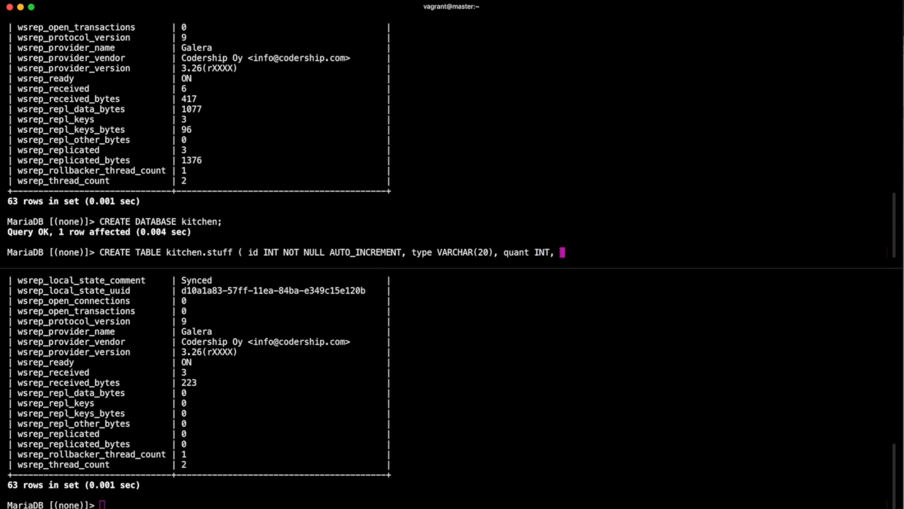
{"action": "type", "text": "brand"}
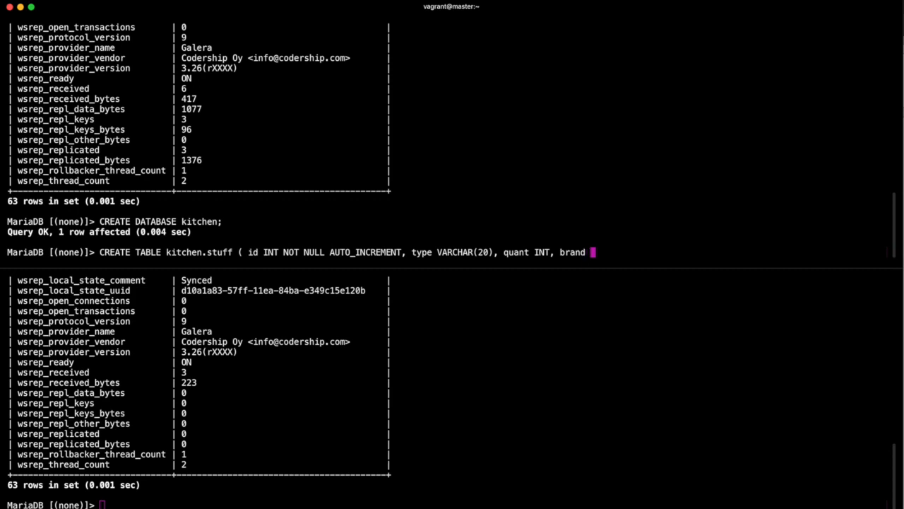
{"action": "type", "text": "VARCHAR(2"}
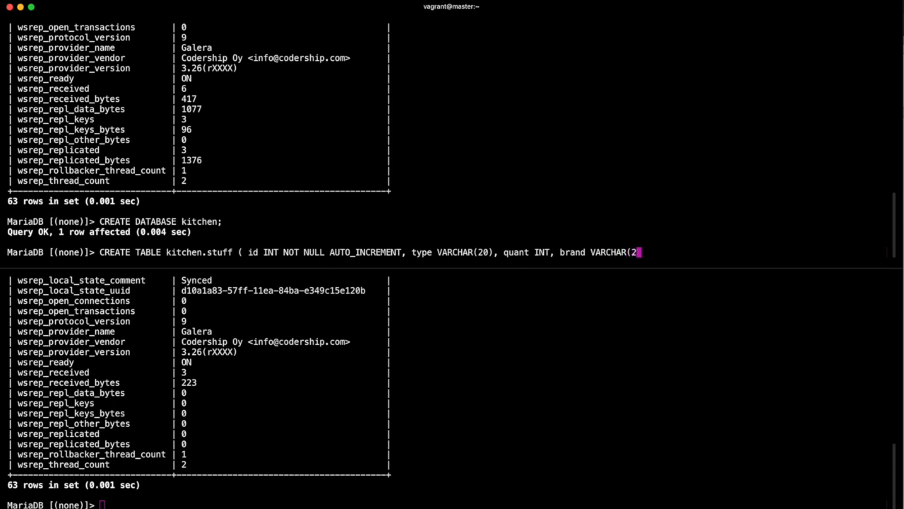
{"action": "type", "text": "0), PRIMARY"}
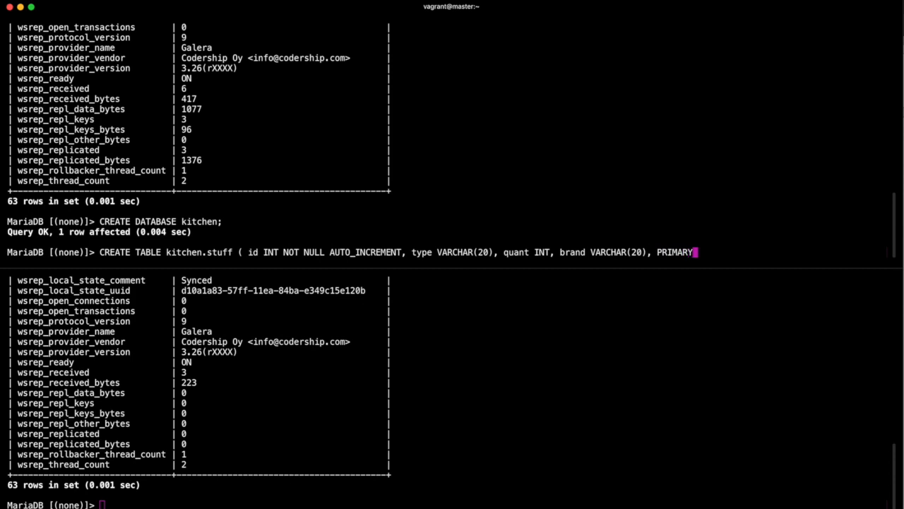
{"action": "type", "text": "KEY"}
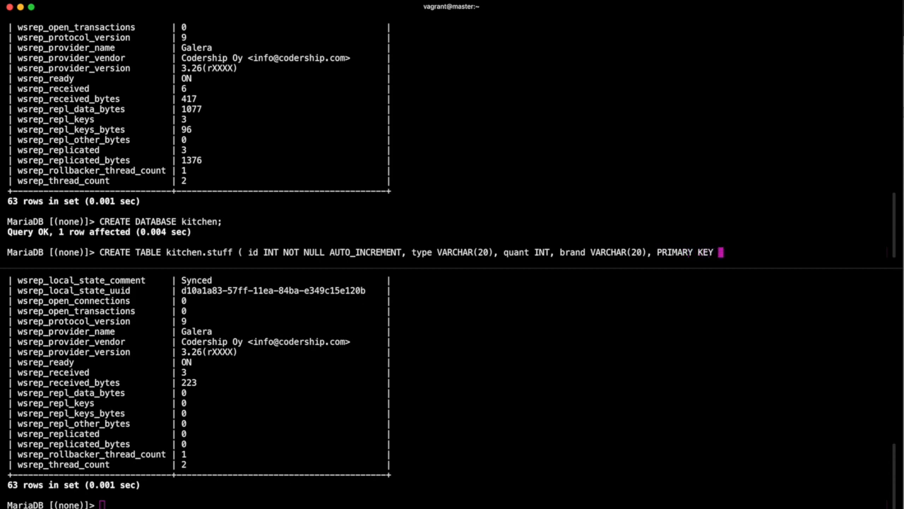
{"action": "type", "text": "(i"}
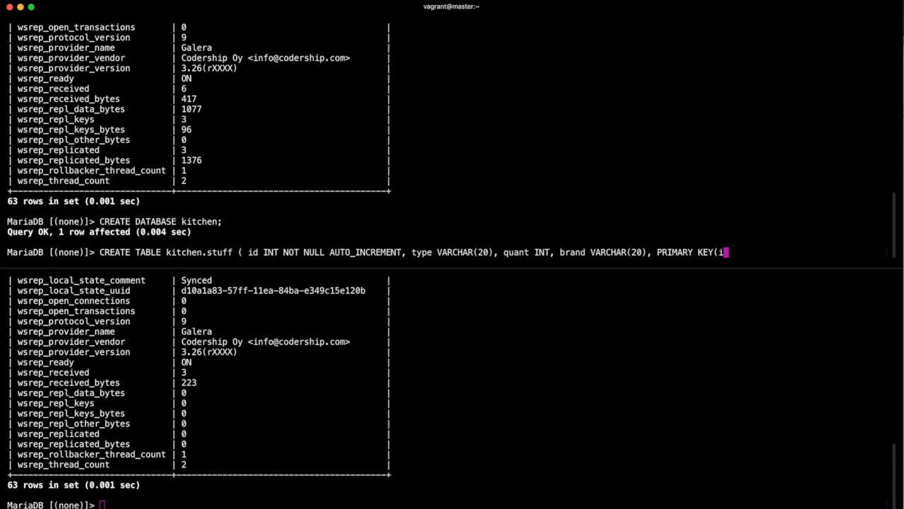
{"action": "type", "text": "d);"}
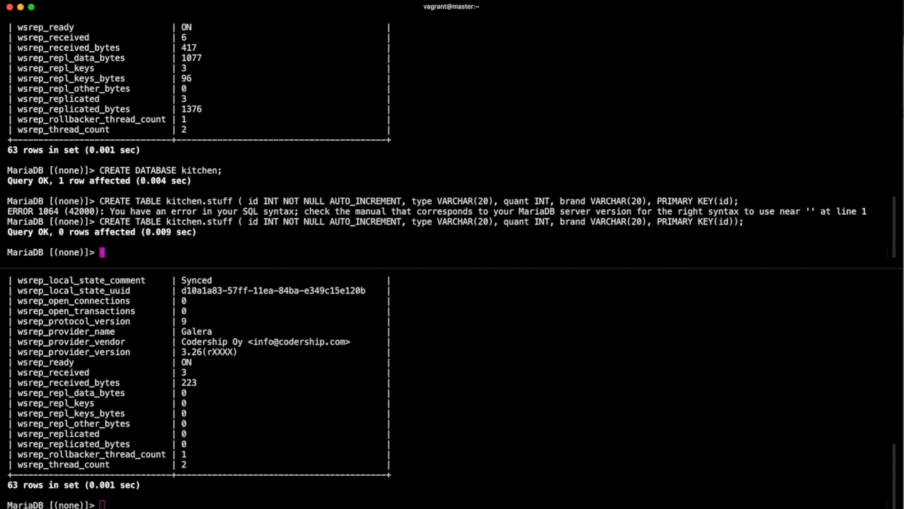
Insert the row ("knife", 15, "sharp") into kitchen.stuff on the first node.
{"action": "type", "text": "INS"}
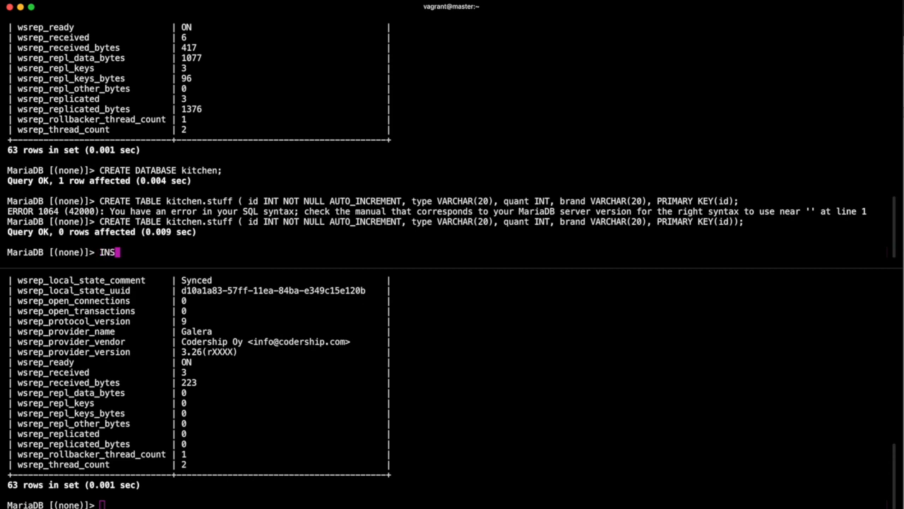
{"action": "type", "text": "ERT INTO"}
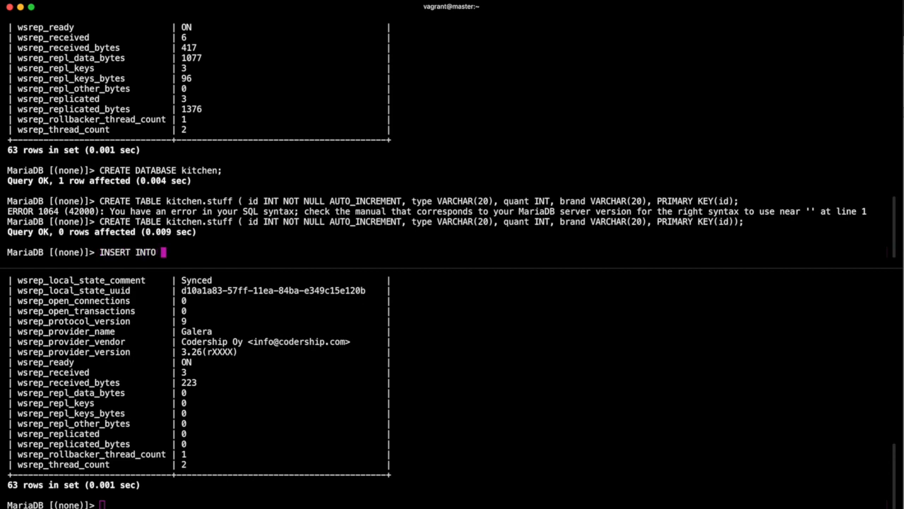
{"action": "type", "text": "kitchen."}
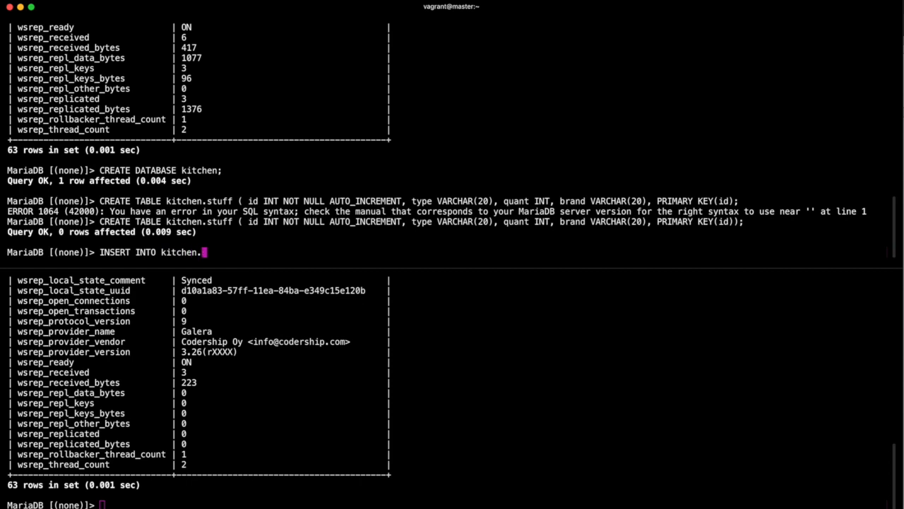
{"action": "type", "text": "stuff"}
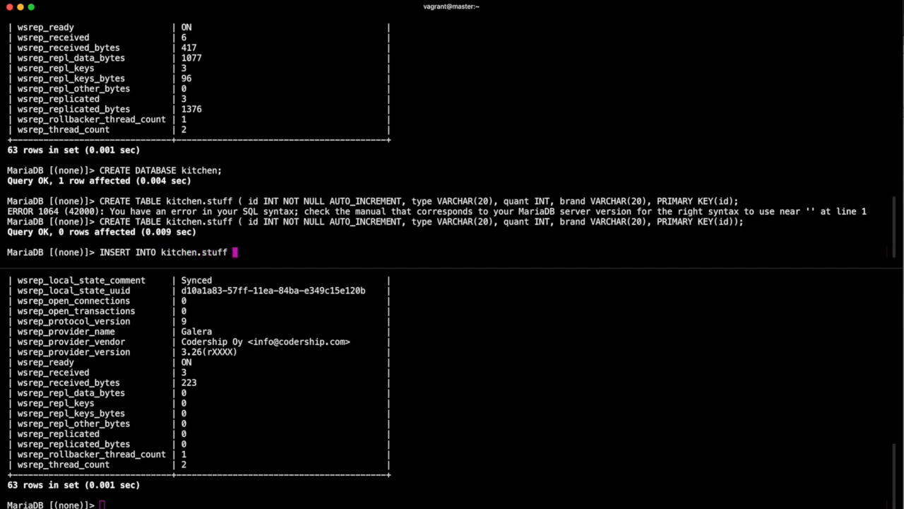
{"action": "type", "text": "("}
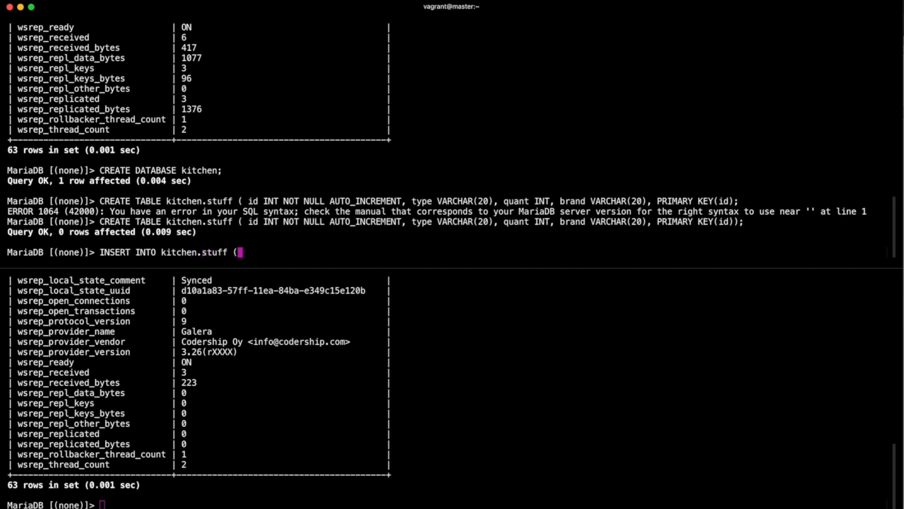
{"action": "type", "text": "type, q"}
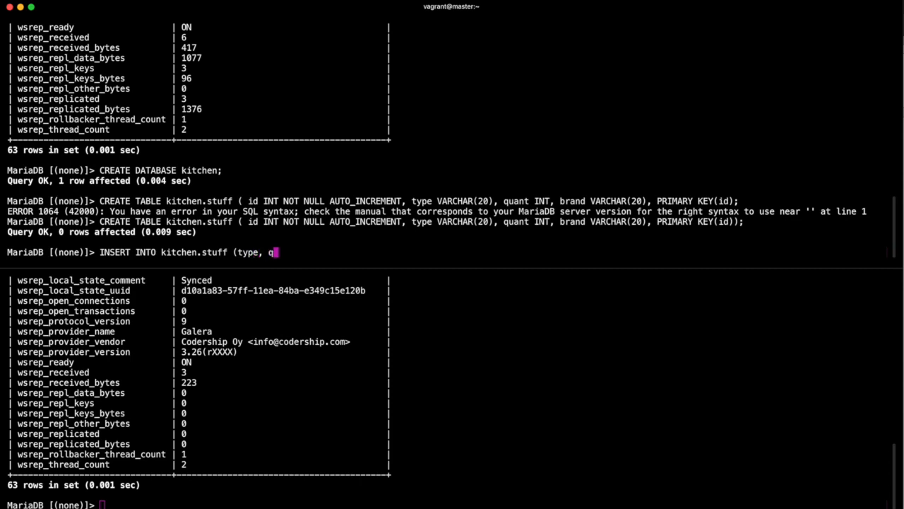
{"action": "type", "text": "uant, brand"}
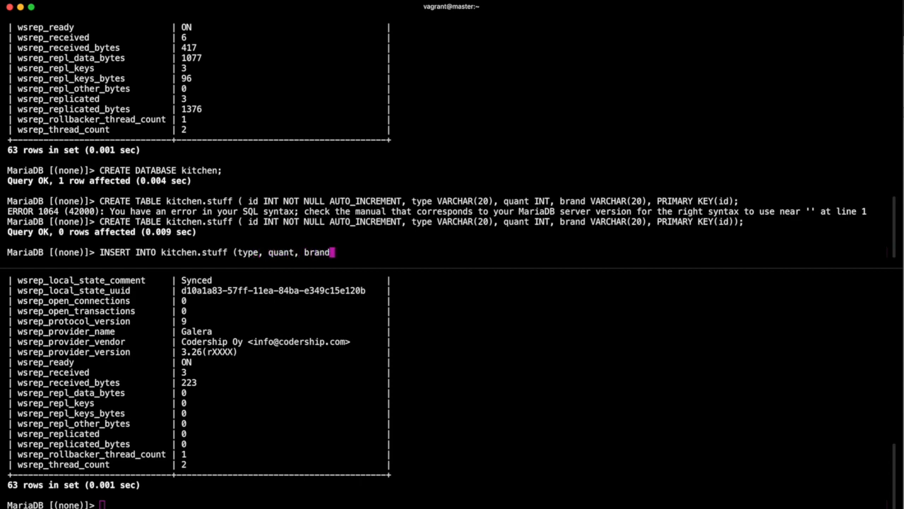
{"action": "type", "text": ")"}
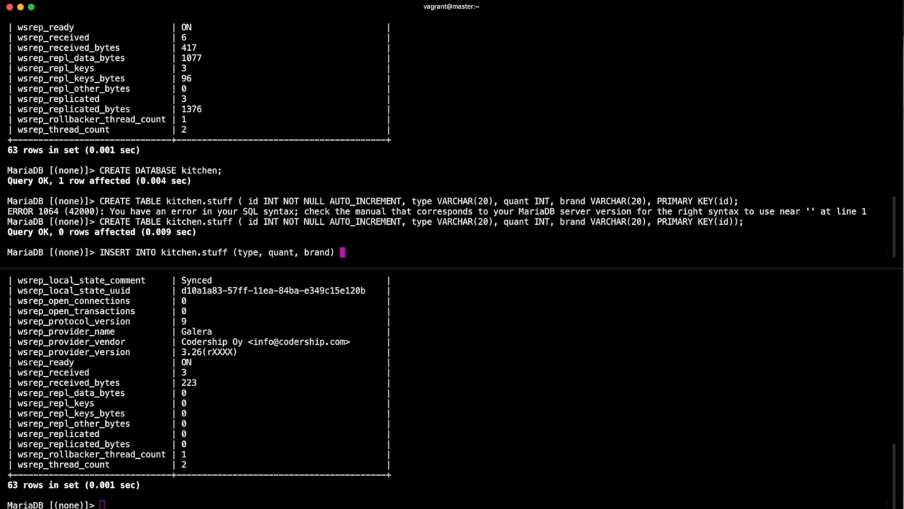
{"action": "type", "text": "VALUES"}
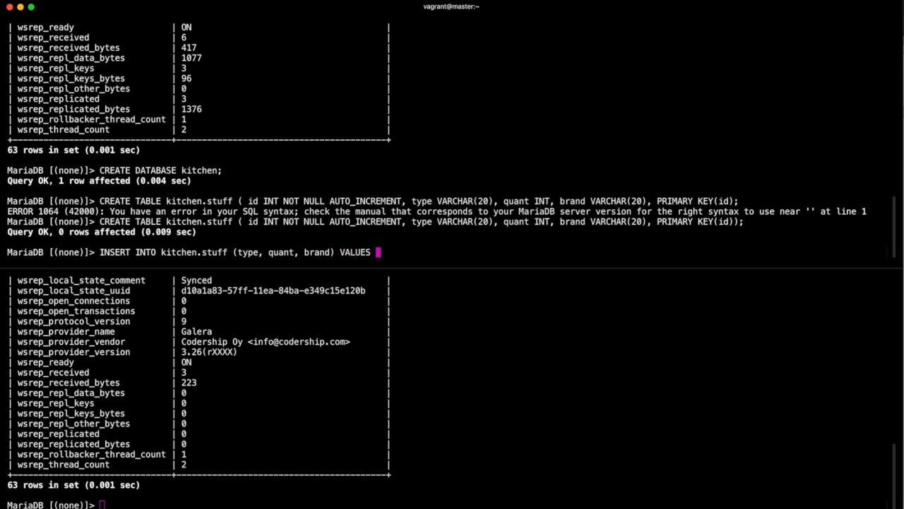
{"action": "type", "text": "(\""}
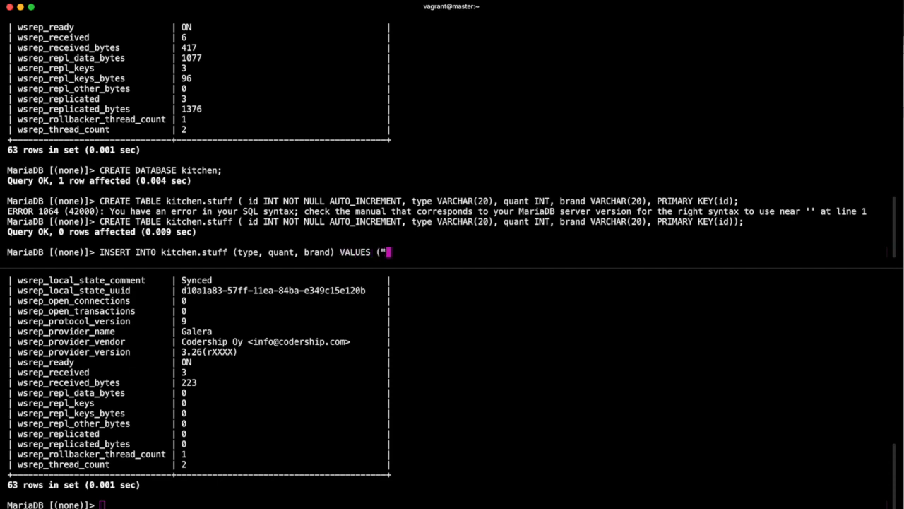
{"action": "type", "text": "knife"}
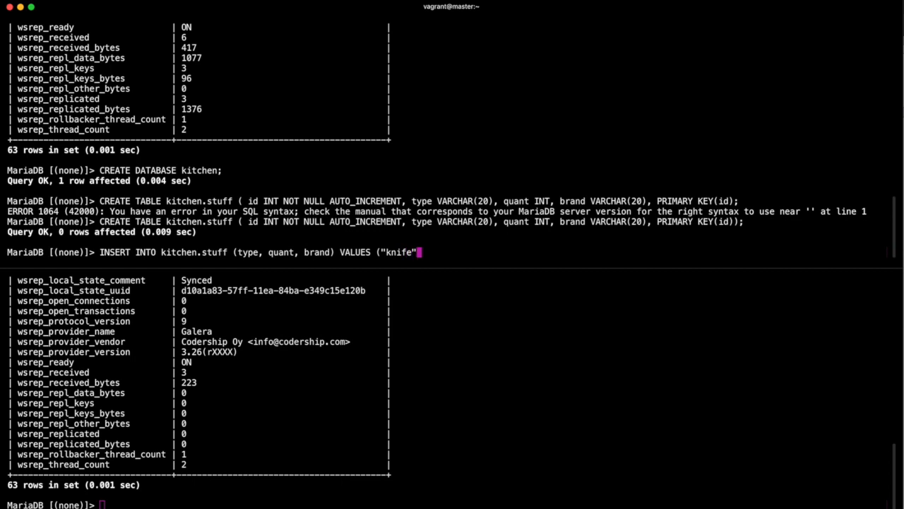
{"action": "type", "text": ", 15,"}
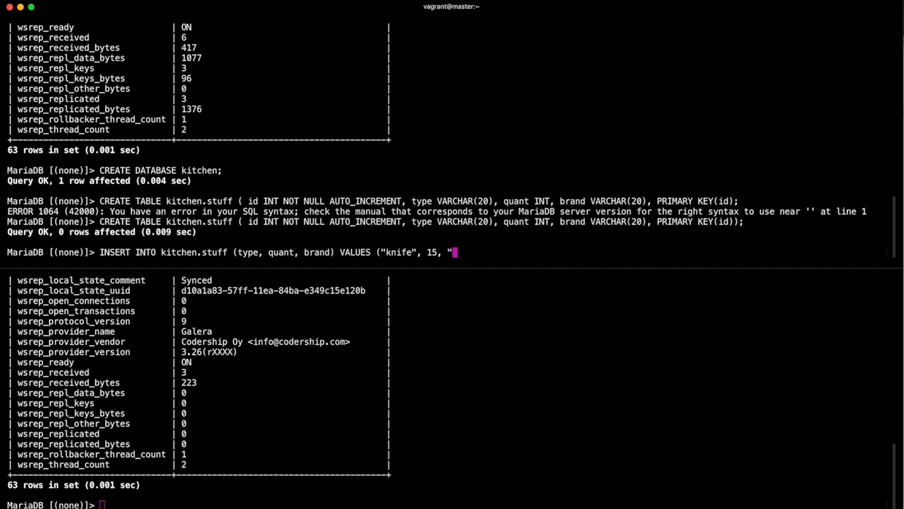
{"action": "type", "text": "sharp"}
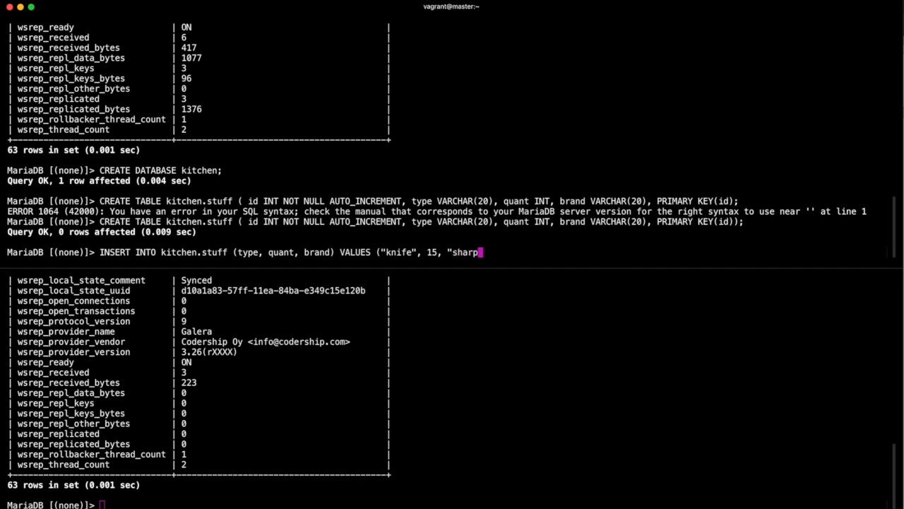
{"action": "type", "text": "\");"}
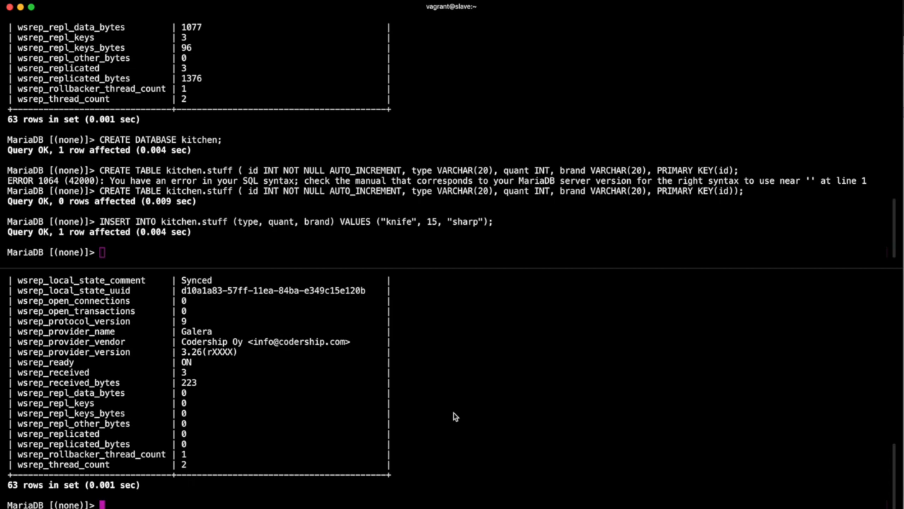
Run SELECT * FROM kitchen.stuff on the second node to see the replicated knife row.
{"action": "type", "text": "SELECT"}
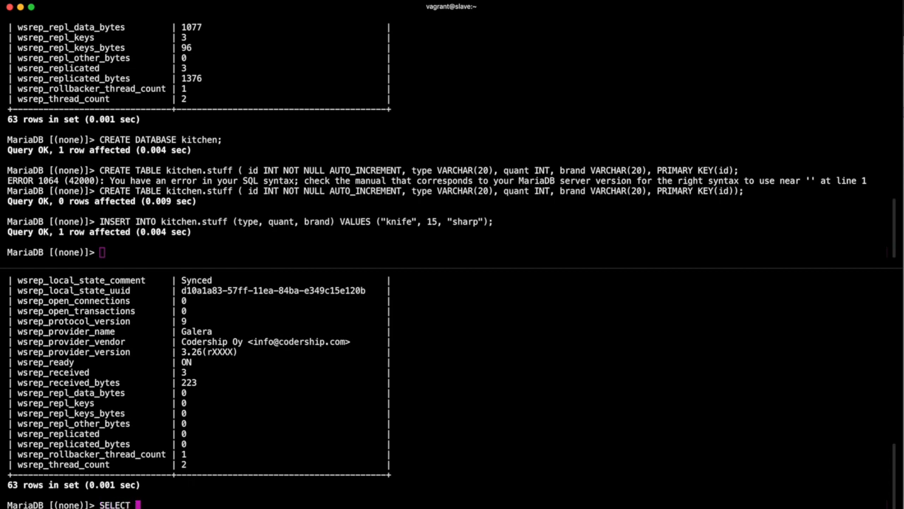
{"action": "type", "text": "* FROM"}
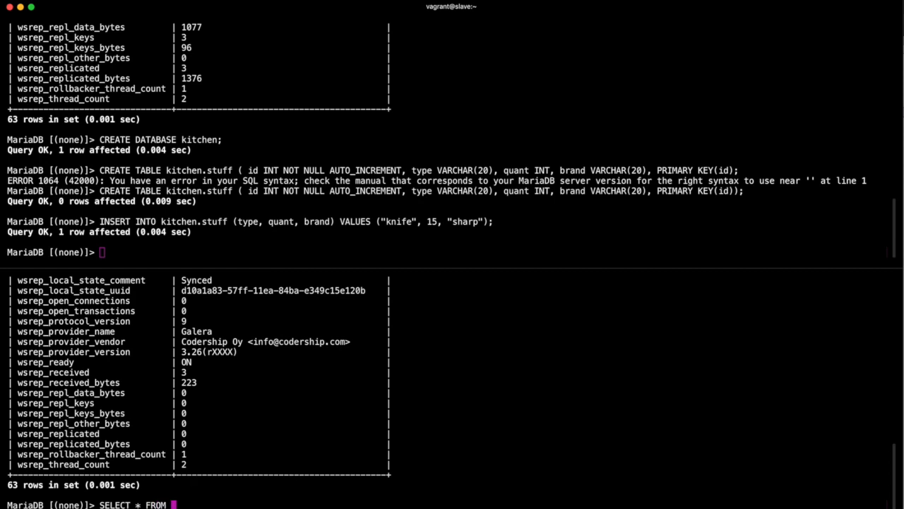
{"action": "type", "text": "kitchen.stuff;"}
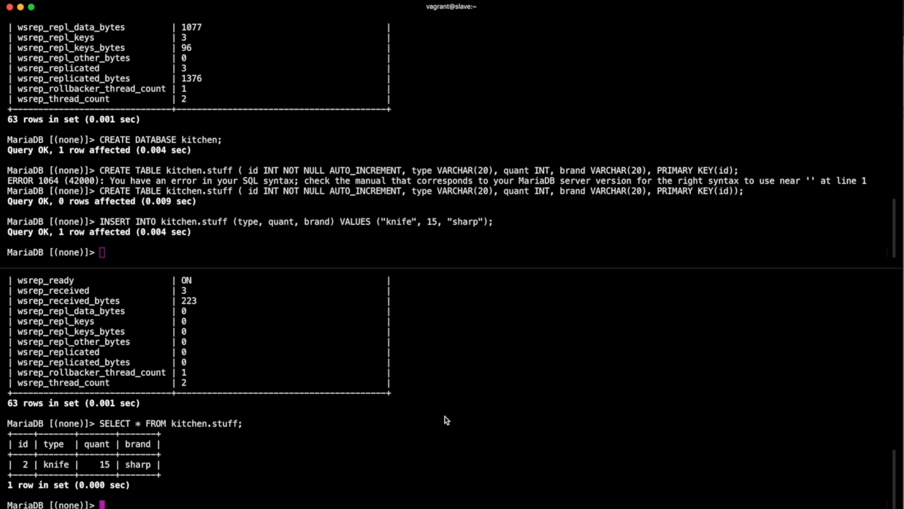
{"action": "mouse_move", "coordinate": [419, 442]}
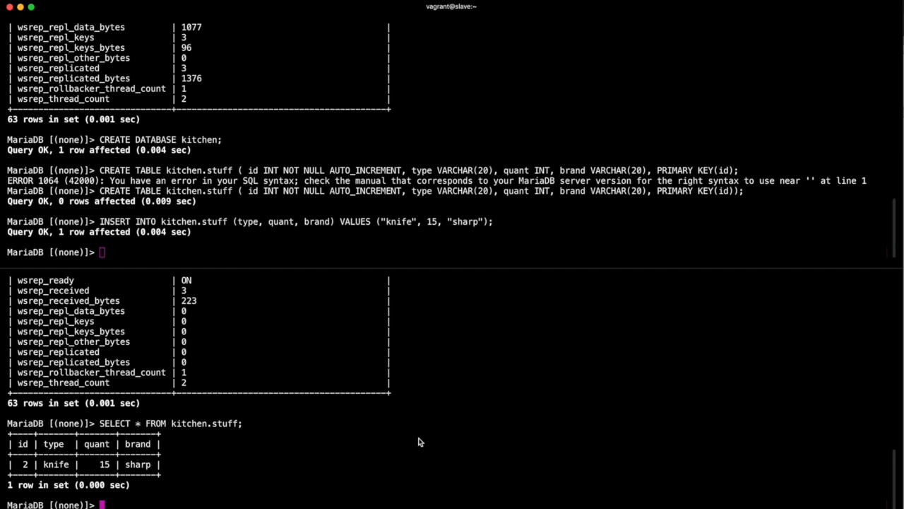
{"action": "type", "text": "INSERT INTO kitchen."}
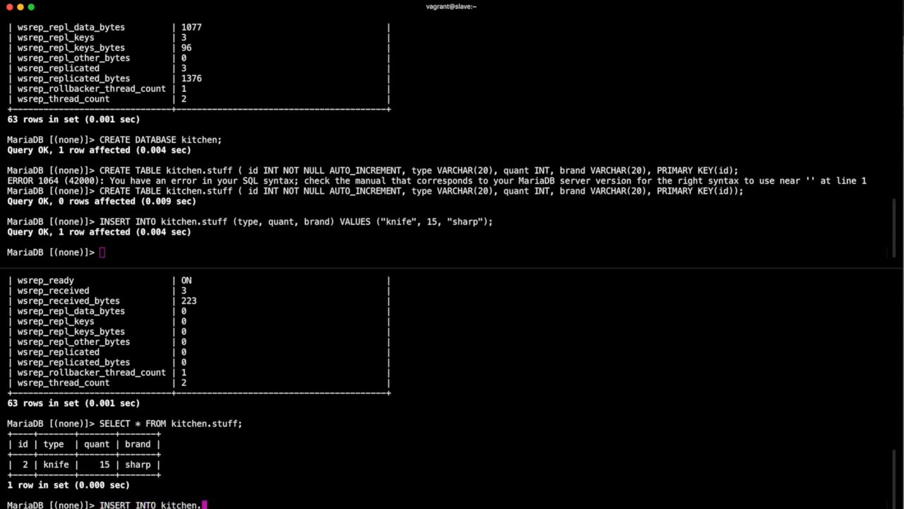
Insert the row ("fork", 5, "stabby") into kitchen.stuff on the second node.
{"action": "type", "text": "stuff"}
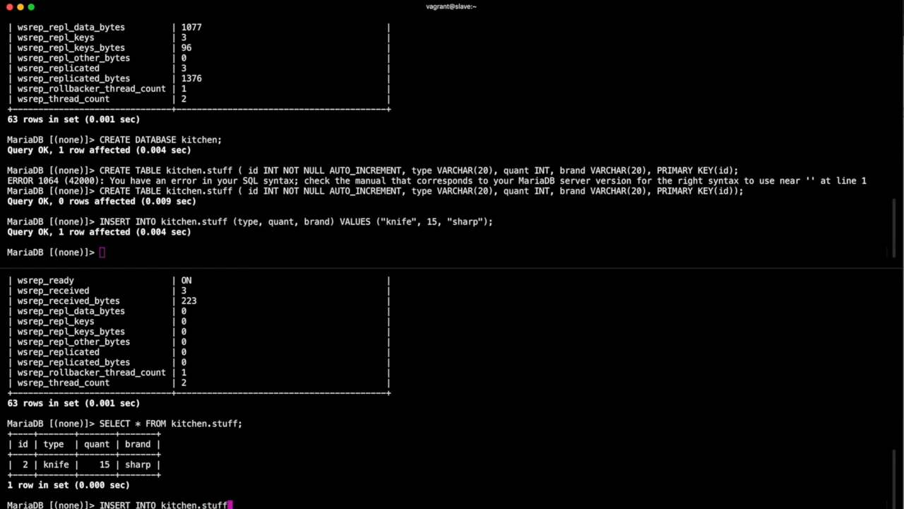
{"action": "type", "text": "(type, q"}
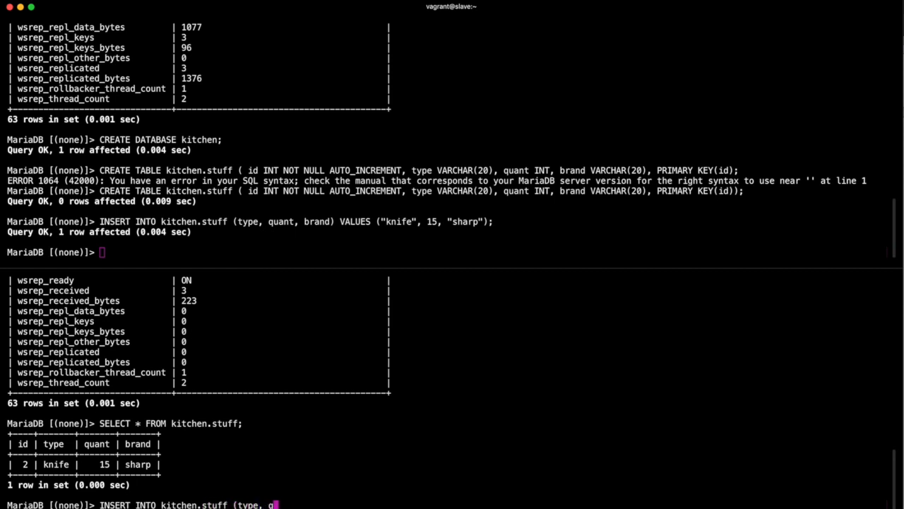
{"action": "type", "text": "uant, bra"}
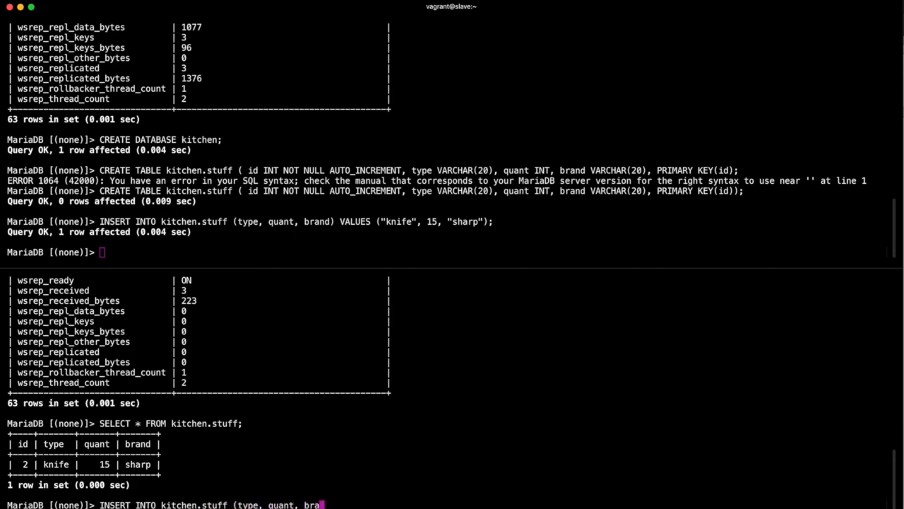
{"action": "type", "text": "nd) VALUES"}
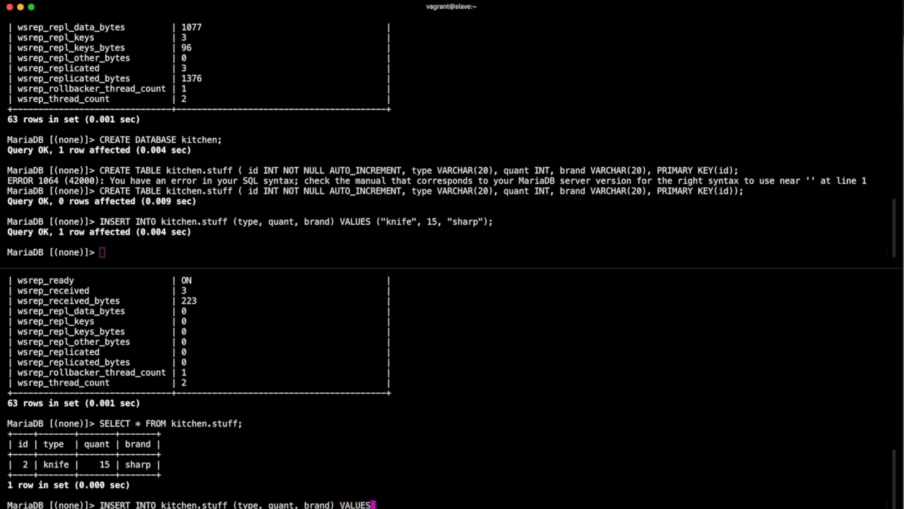
{"action": "type", "text": "(\""}
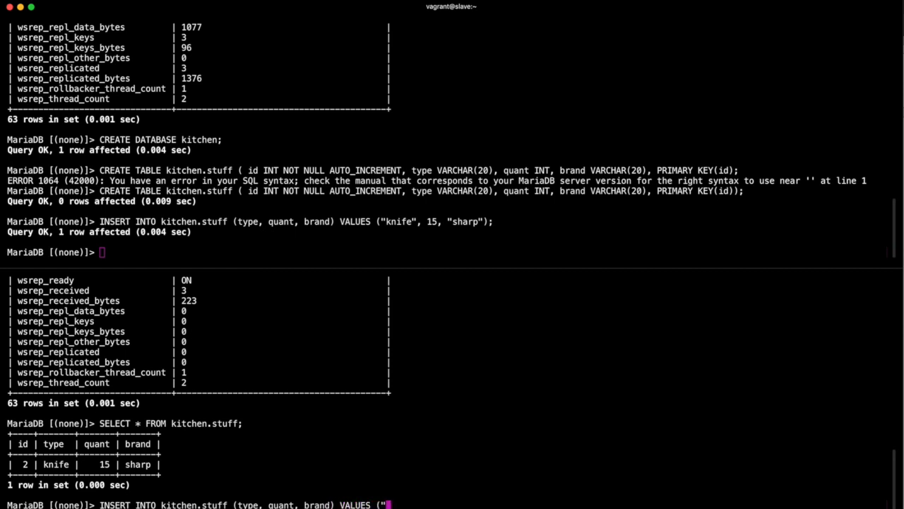
{"action": "type", "text": "fork"}
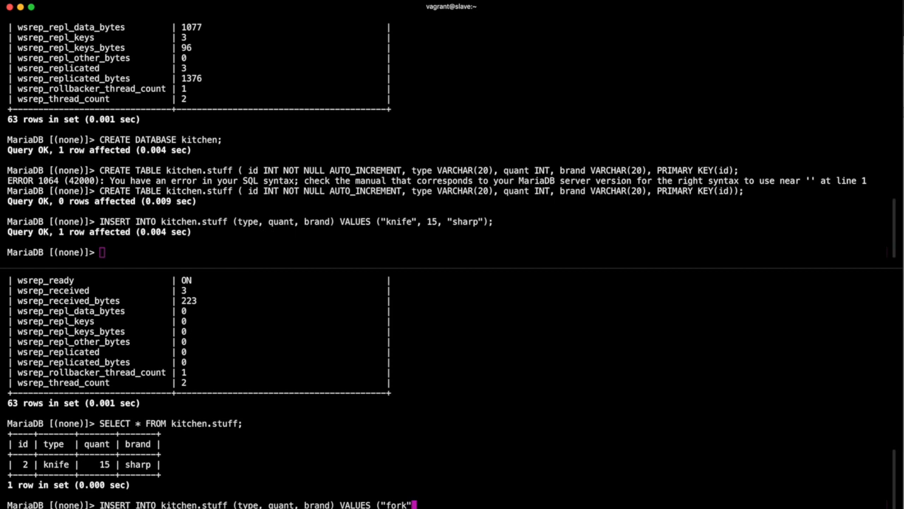
{"action": "type", "text": ", 5, \""}
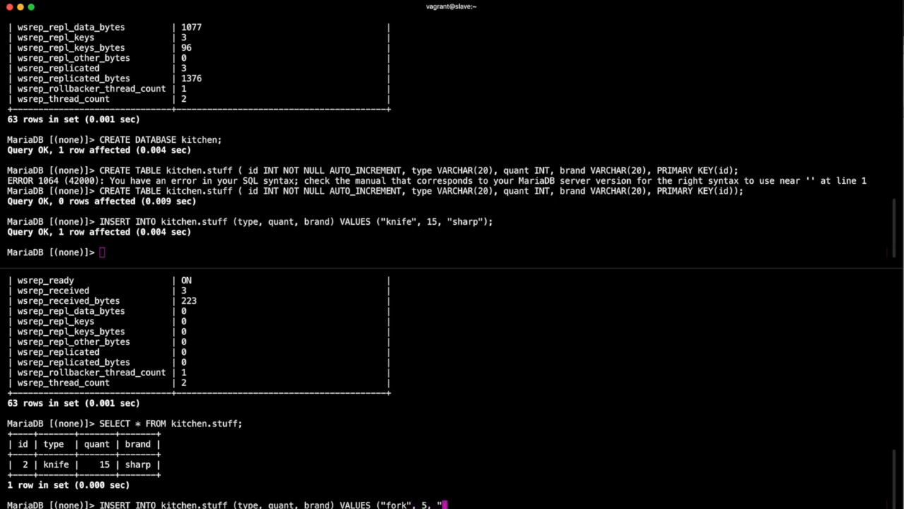
{"action": "type", "text": "stabby\");"}
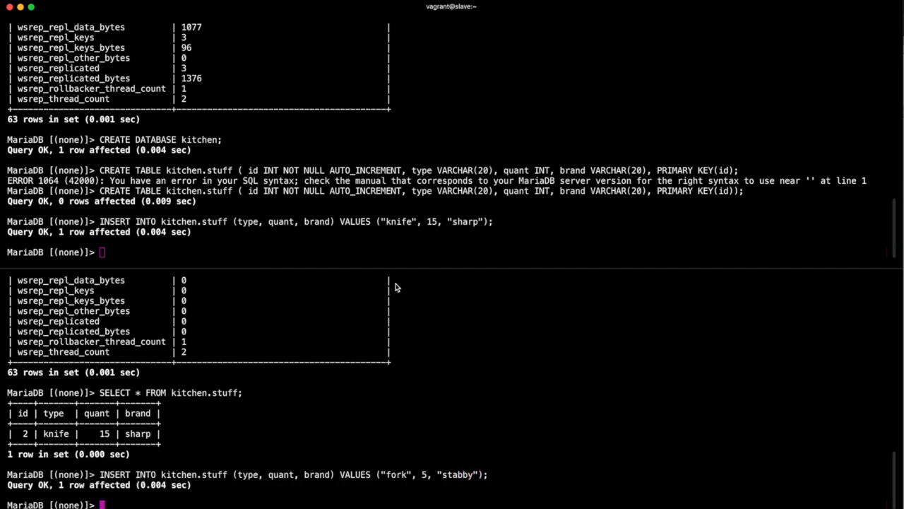
{"action": "type", "text": "SELECT"}
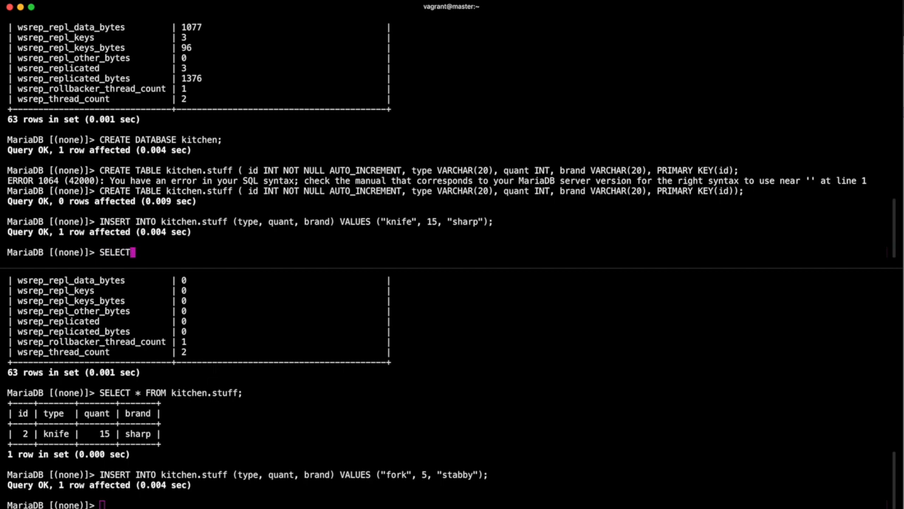
Type SELECT * FROM kitchen.st on the first node, correcting the FFROM typo.
{"action": "type", "text": "* FFROM"}
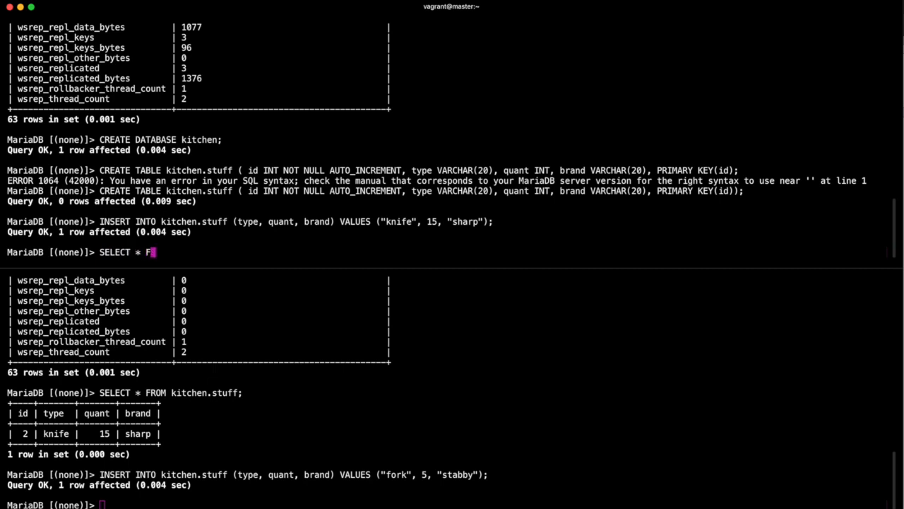
{"action": "type", "text": "ROM"}
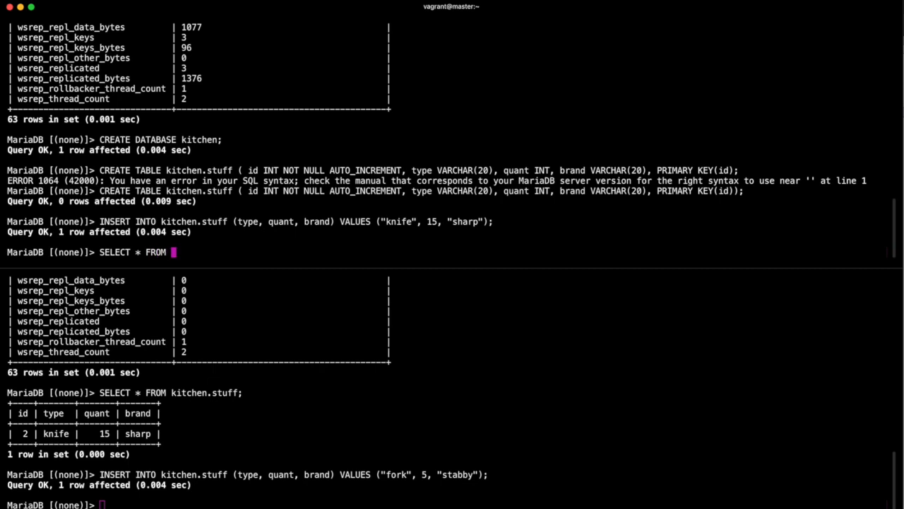
{"action": "type", "text": "kitchen.st"}
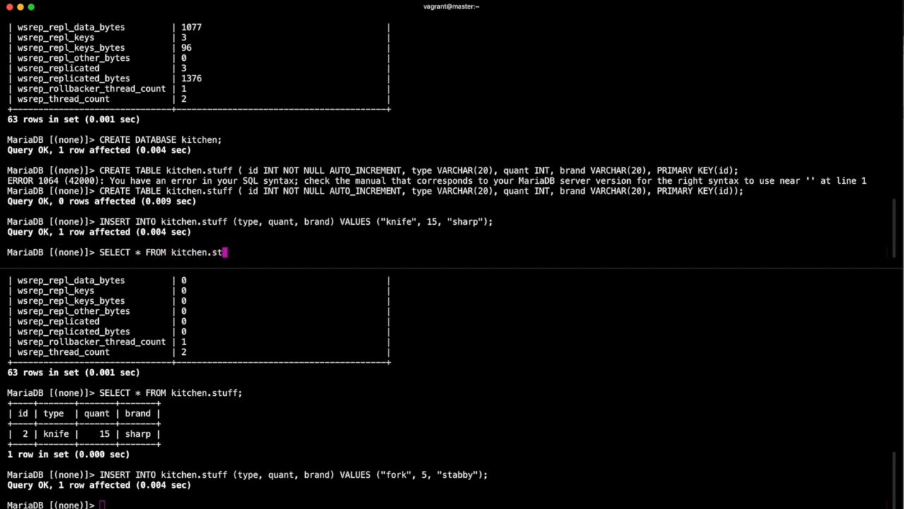